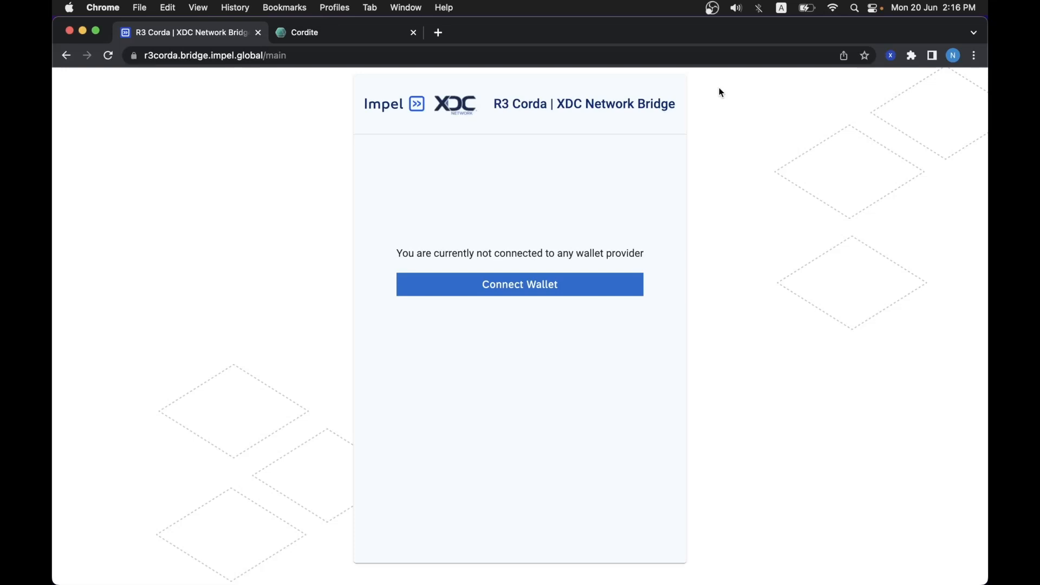
mouse_move(792, 85)
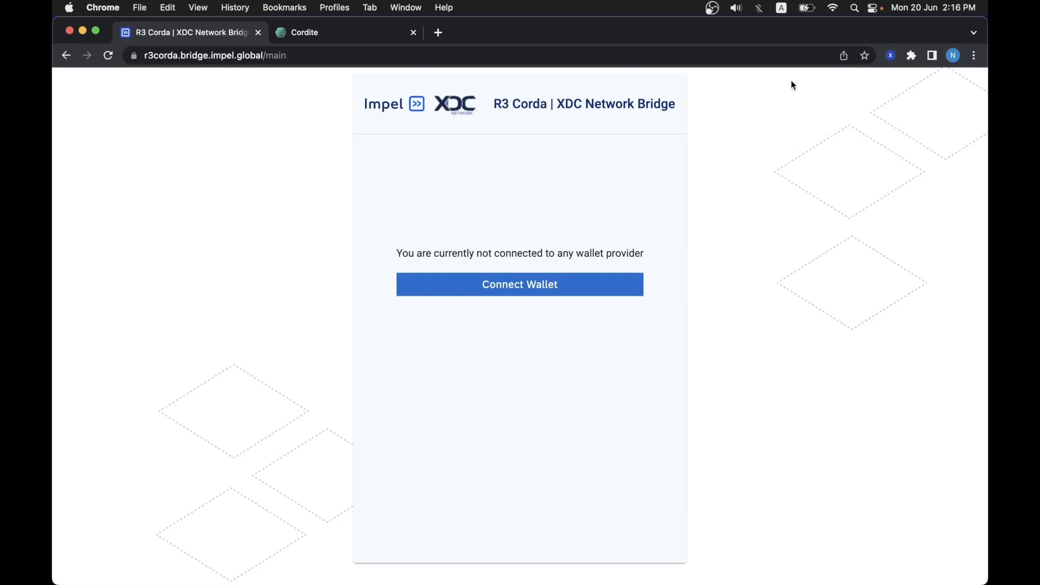
Unlock the XDCPay wallet with its password and review the accounts list.
click(889, 55)
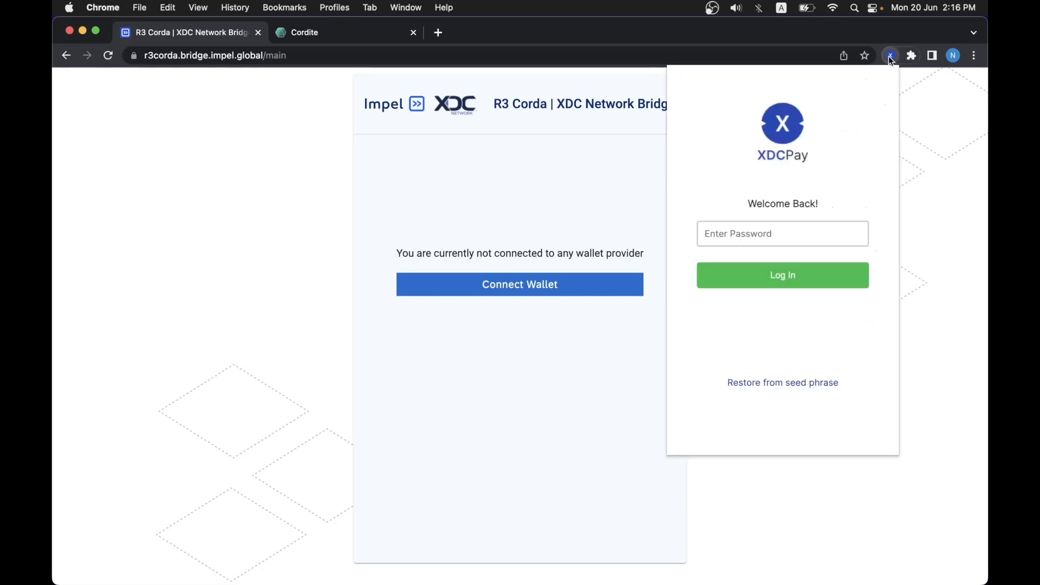
text(••)
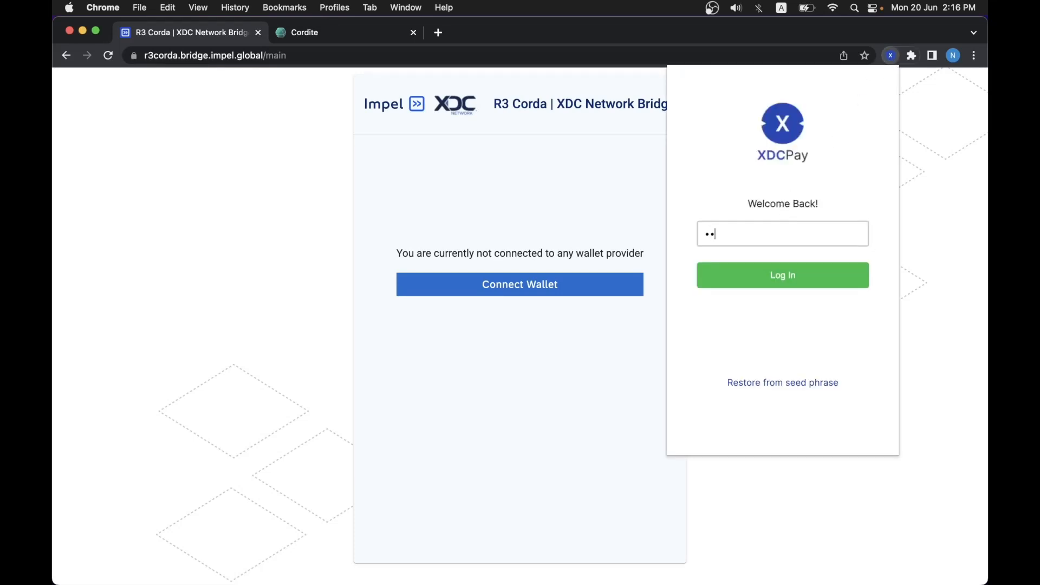
click(782, 275)
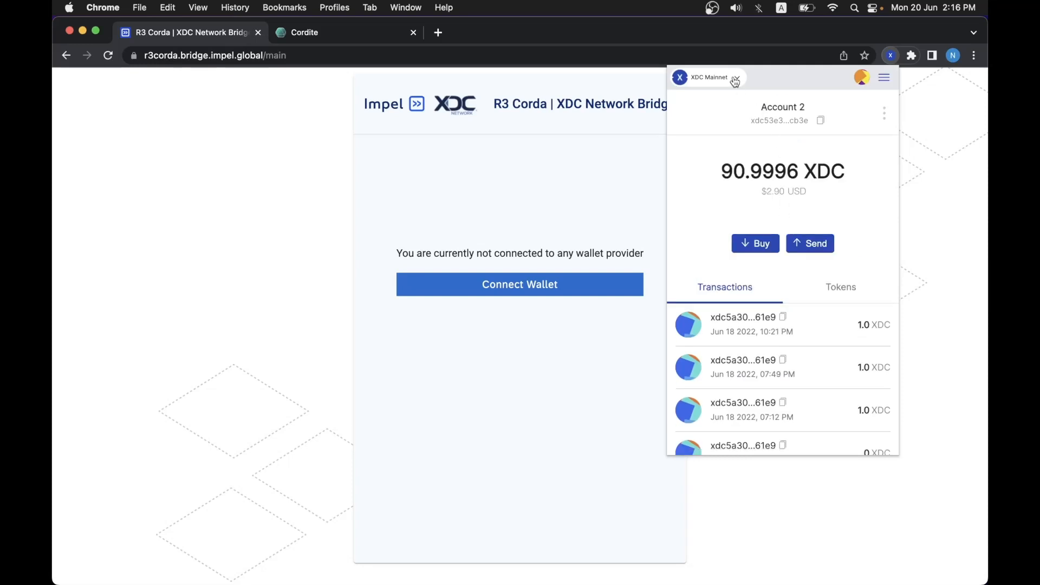
click(861, 77)
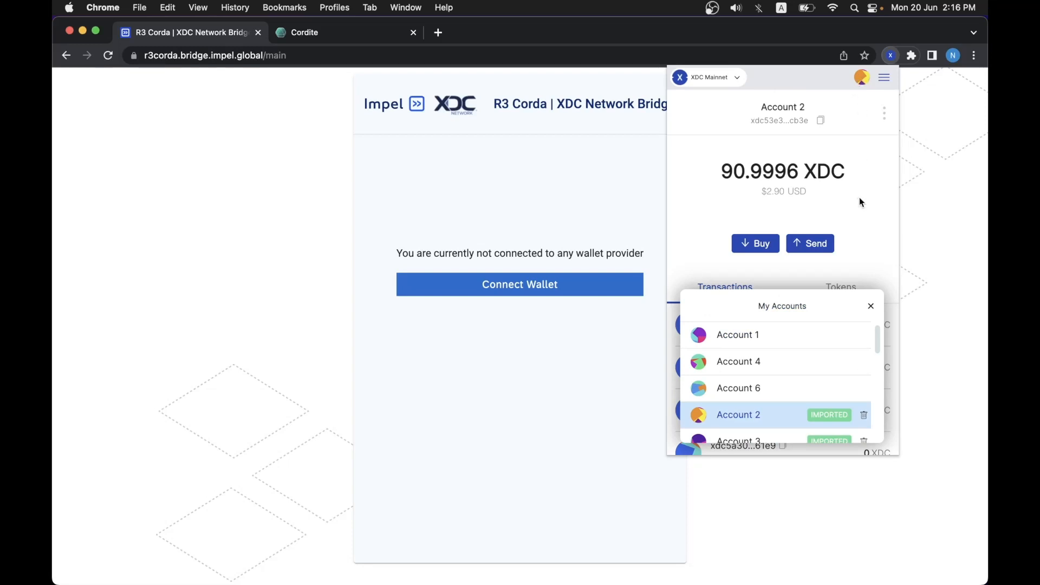
click(870, 305)
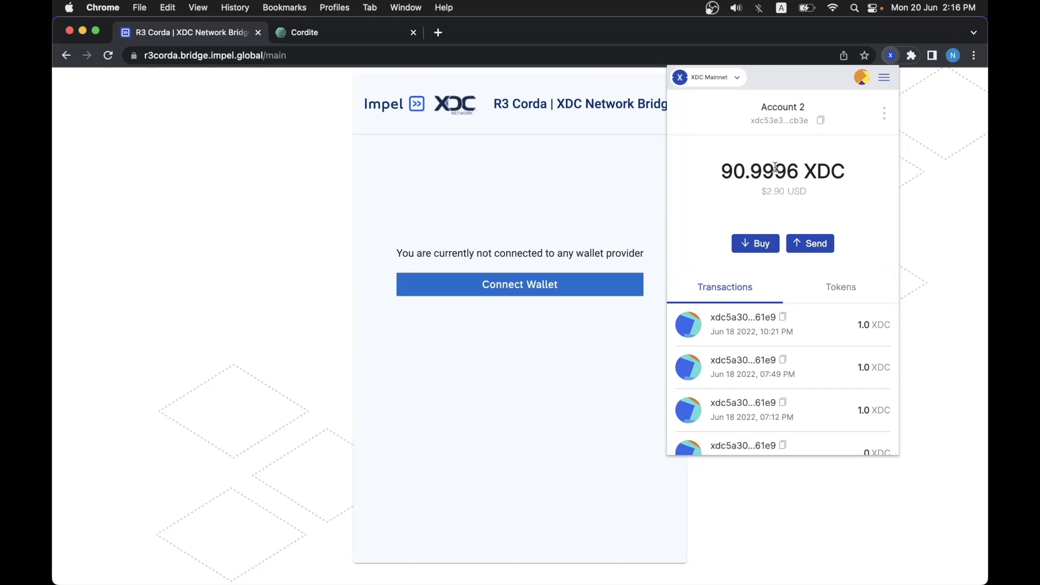
mouse_move(750, 351)
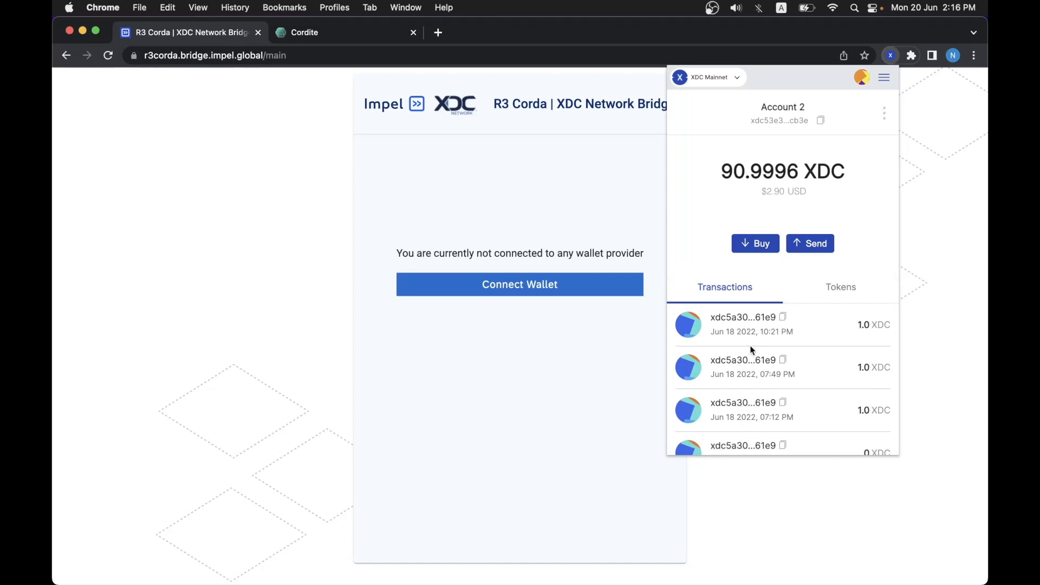
mouse_move(846, 207)
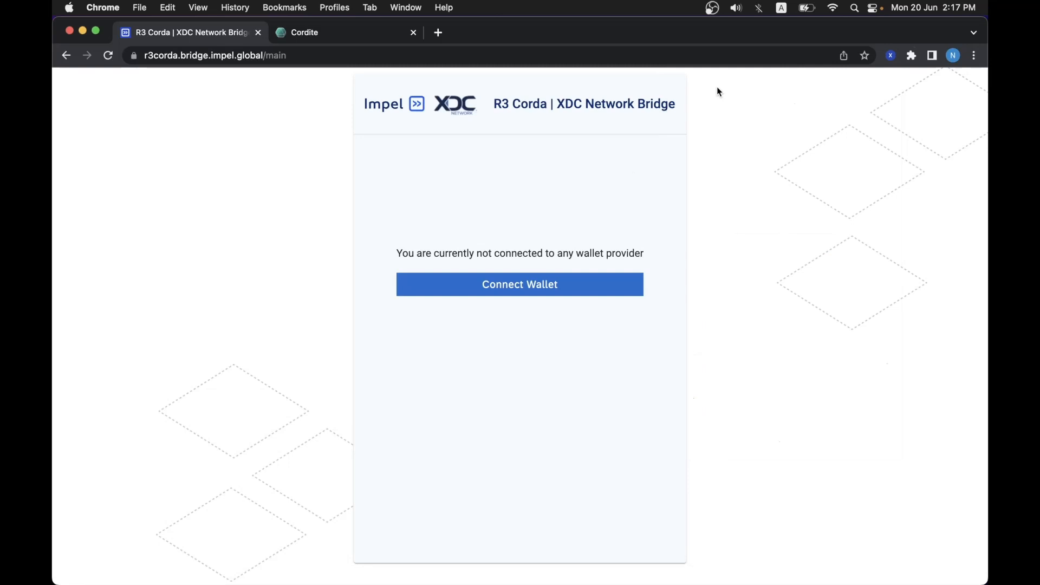
Log in to Cordite and open plutus, showing 6.999 XDC and its transaction history.
click(305, 32)
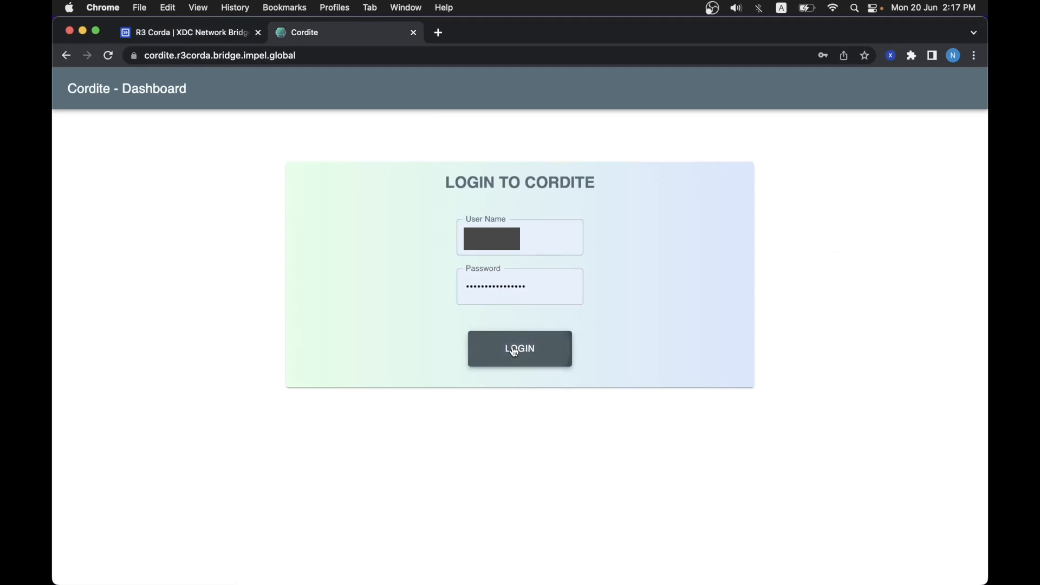
click(519, 348)
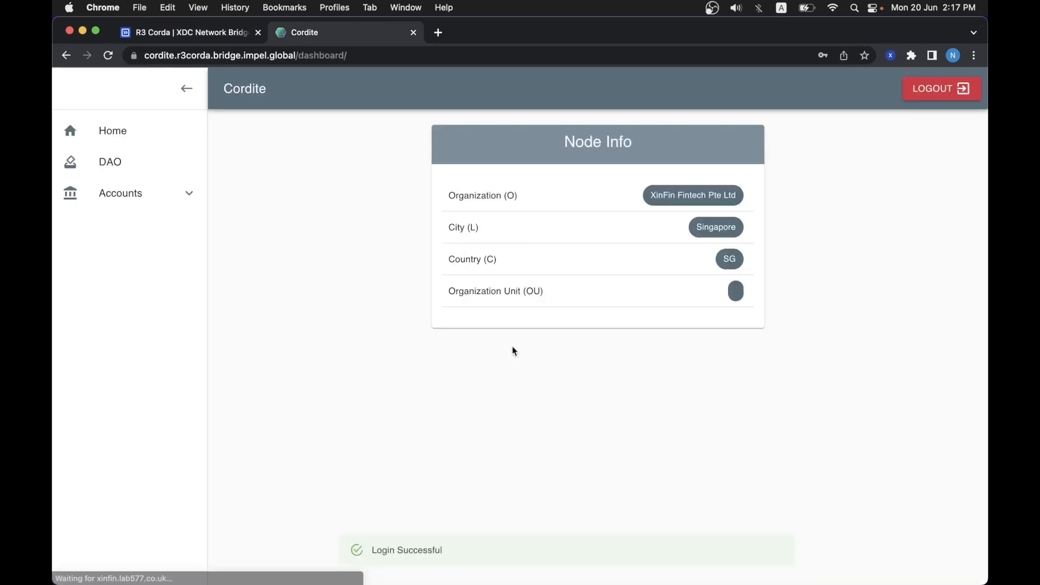
click(120, 193)
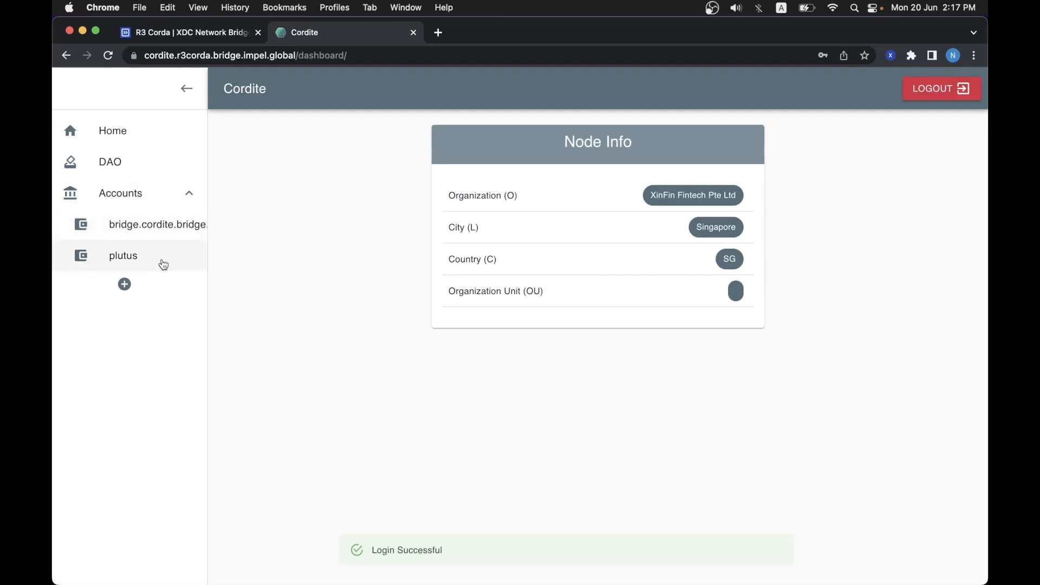
click(123, 255)
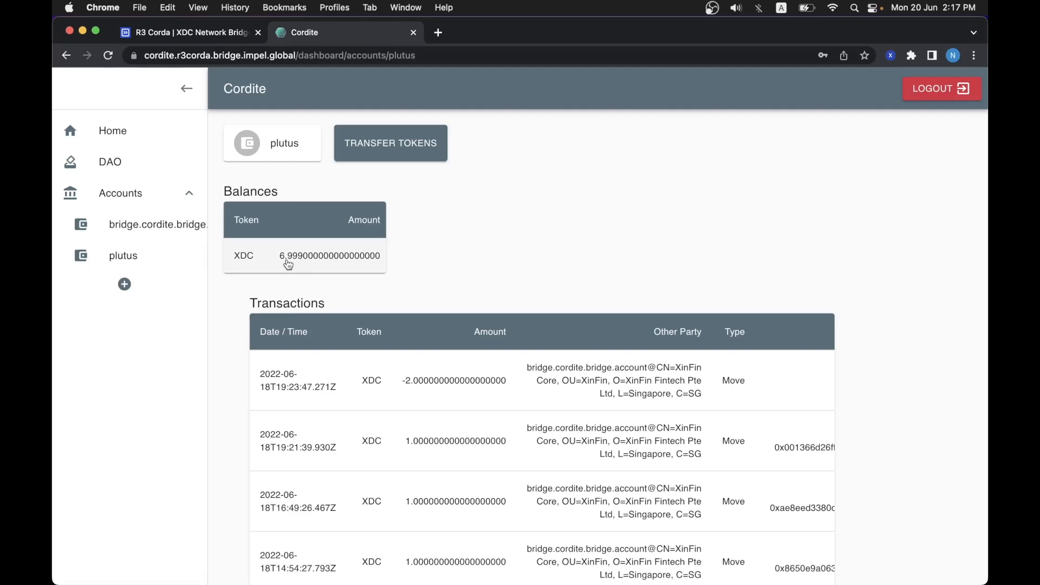
mouse_move(261, 276)
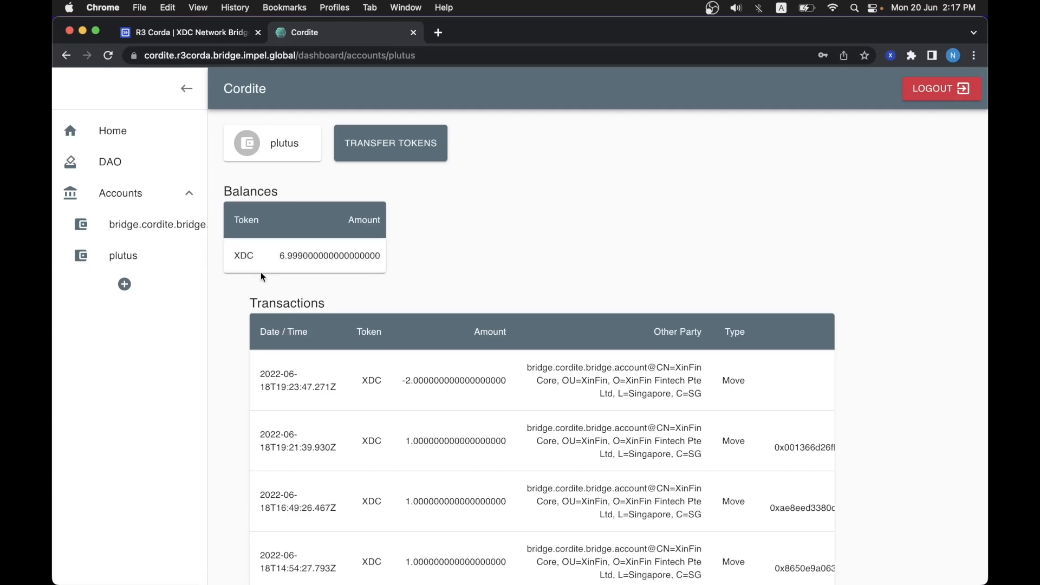
mouse_move(334, 294)
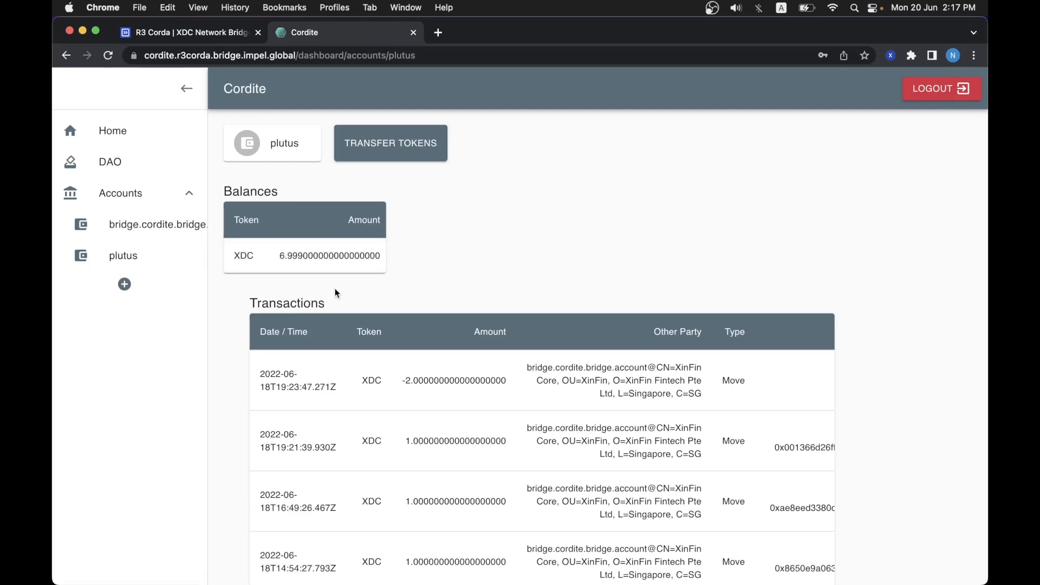
scroll(down, 3)
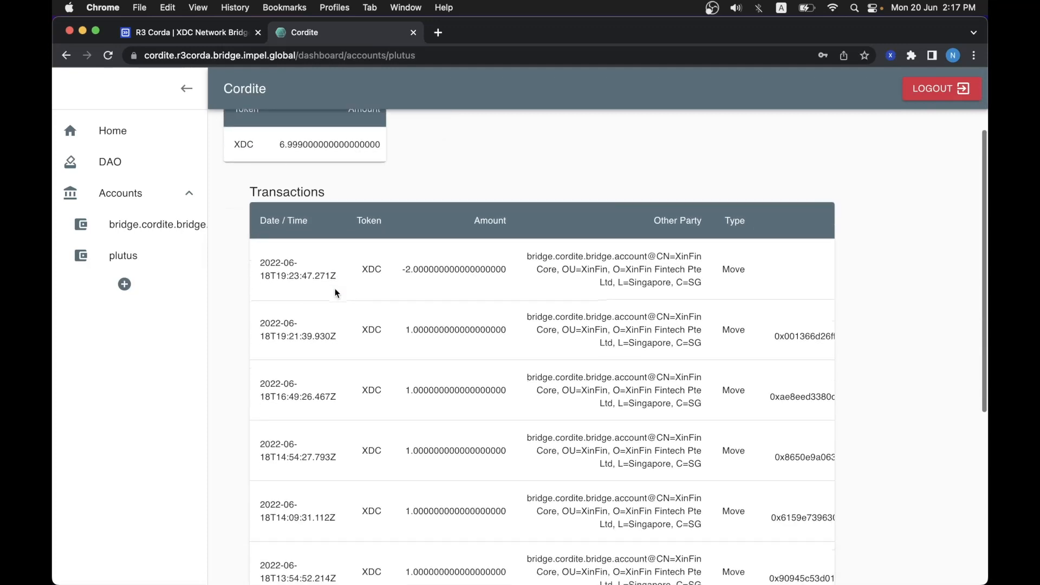
scroll(up, 3)
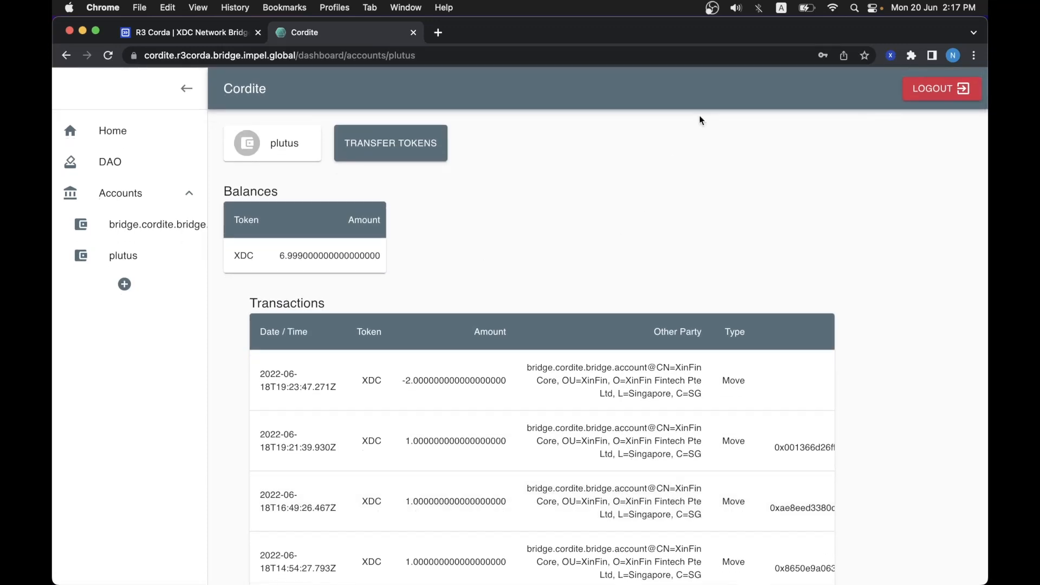
click(188, 32)
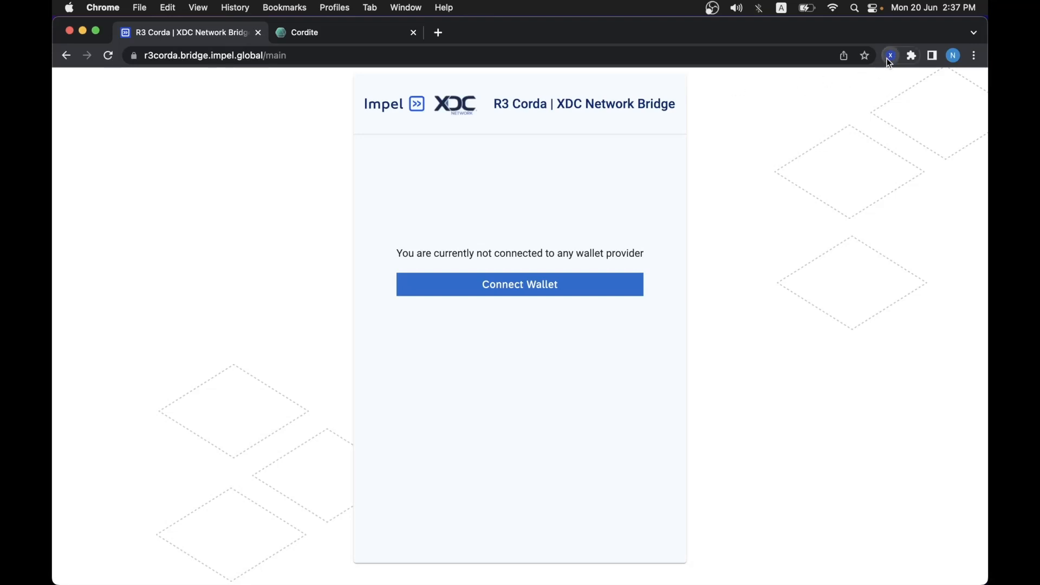
Connect XDCPay to the bridge, switching to Account 3 and back to Account 2.
click(889, 55)
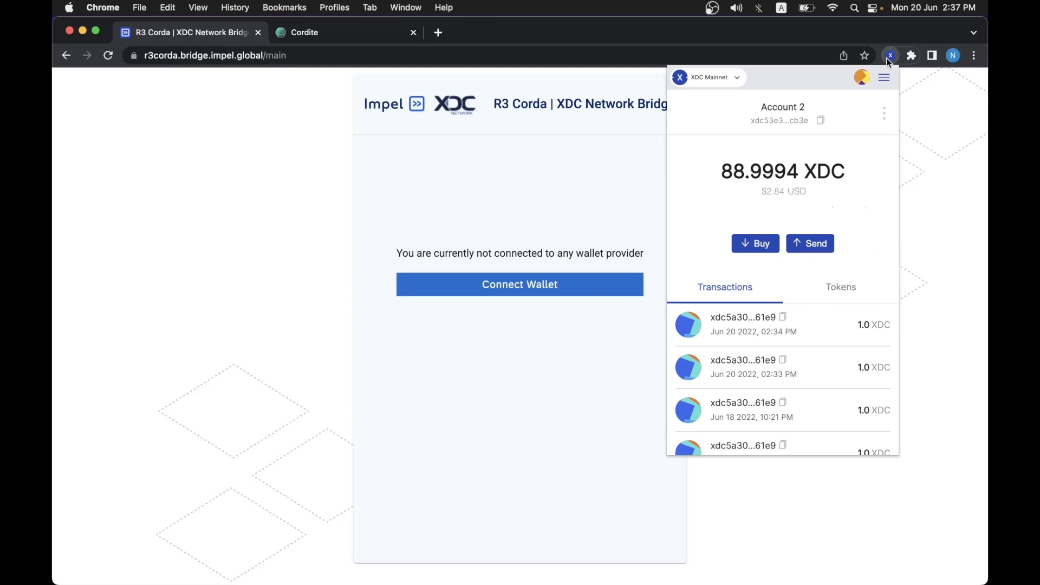
mouse_move(800, 98)
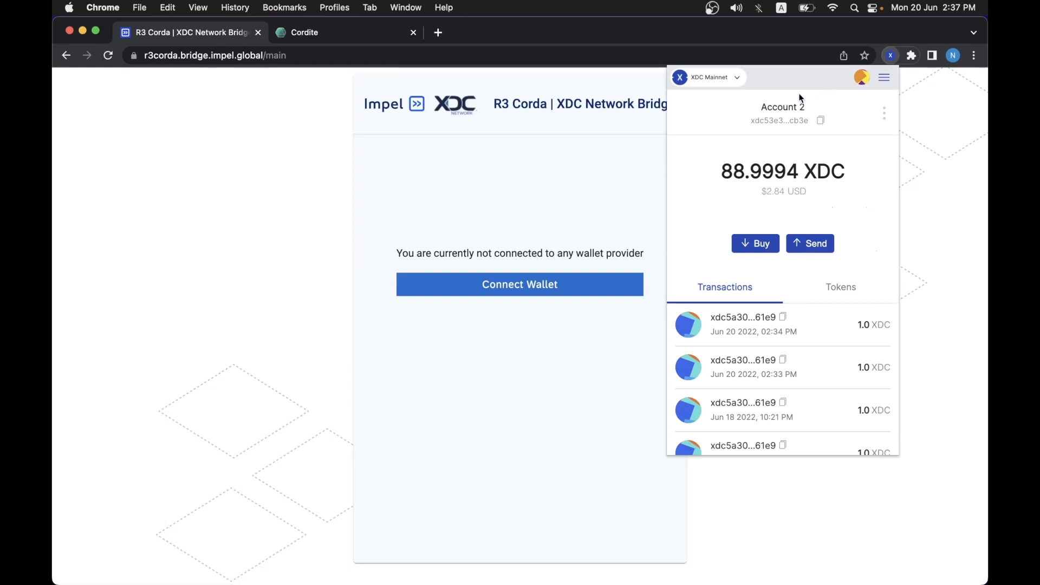
mouse_move(735, 82)
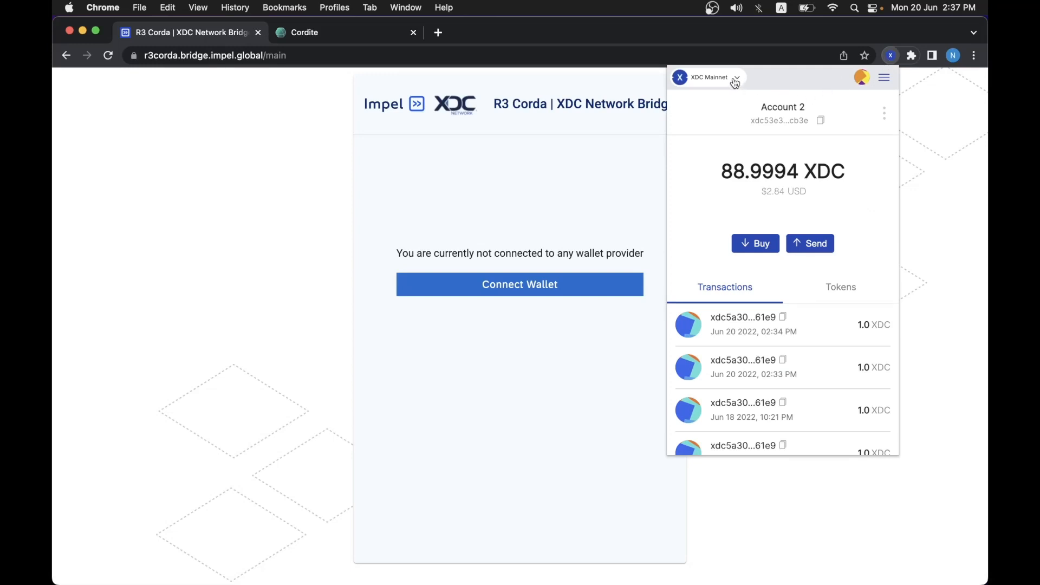
mouse_move(782, 106)
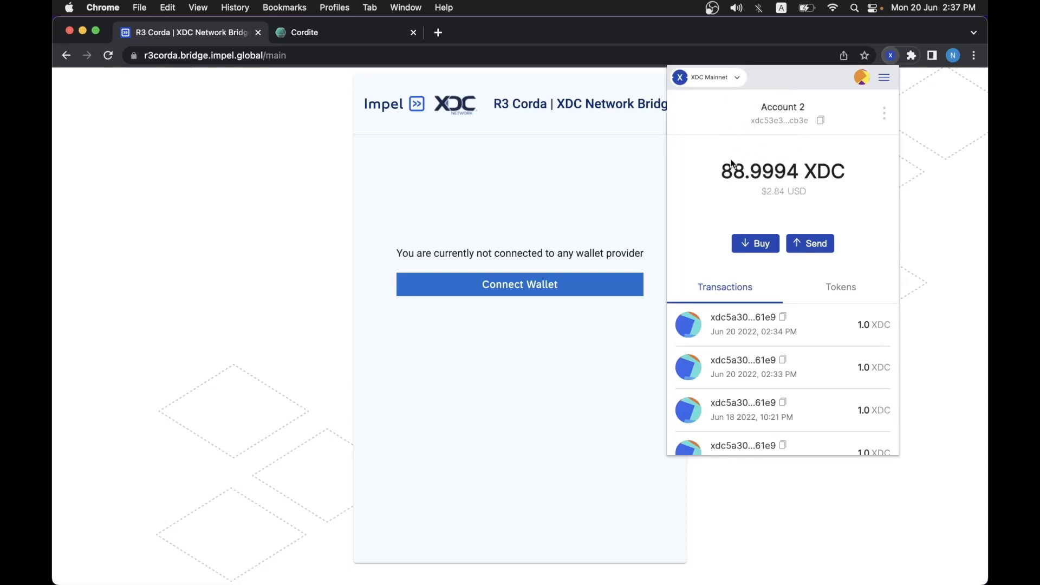
mouse_move(735, 168)
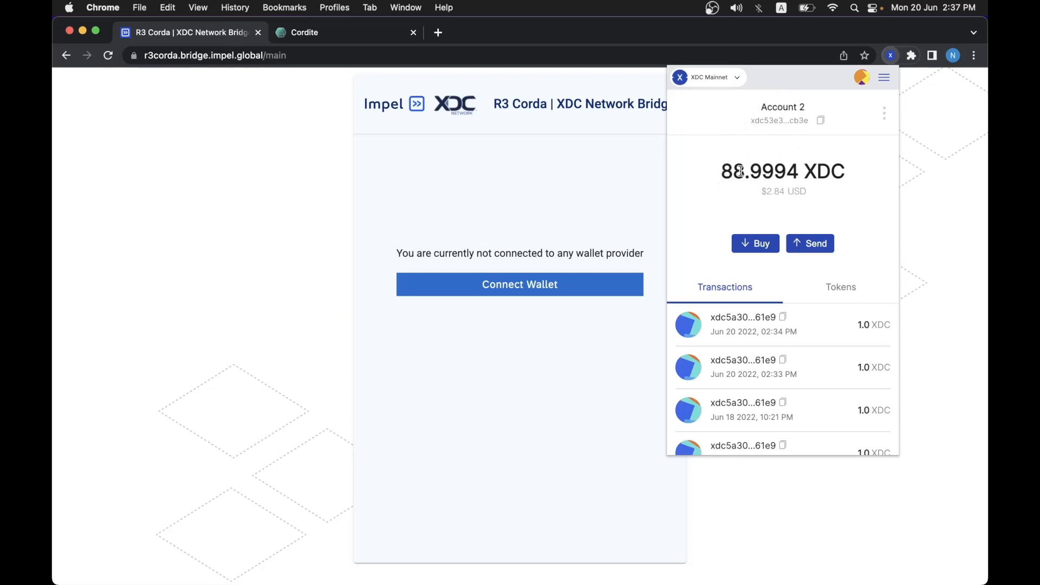
mouse_move(646, 209)
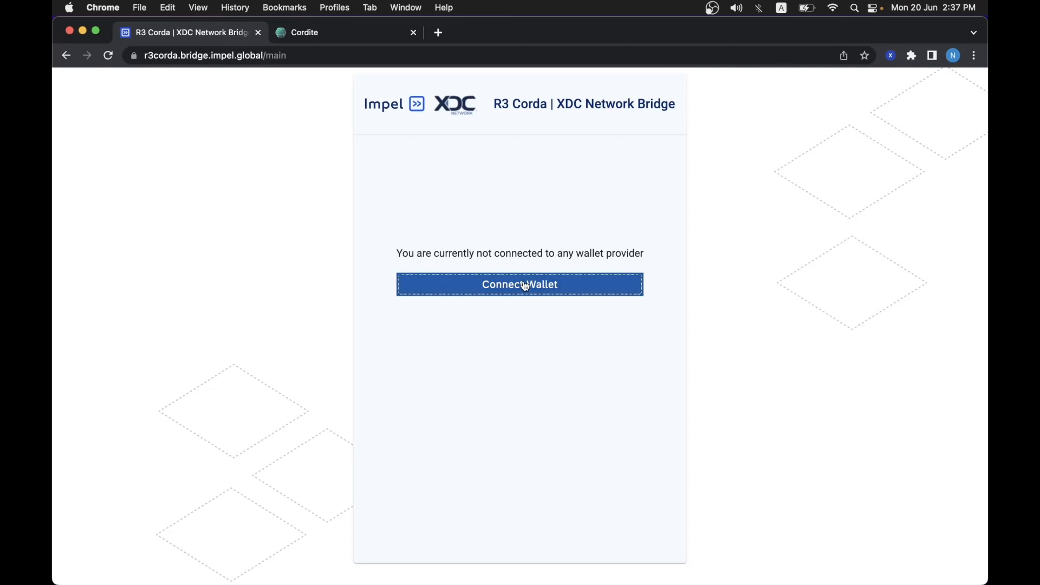
click(519, 283)
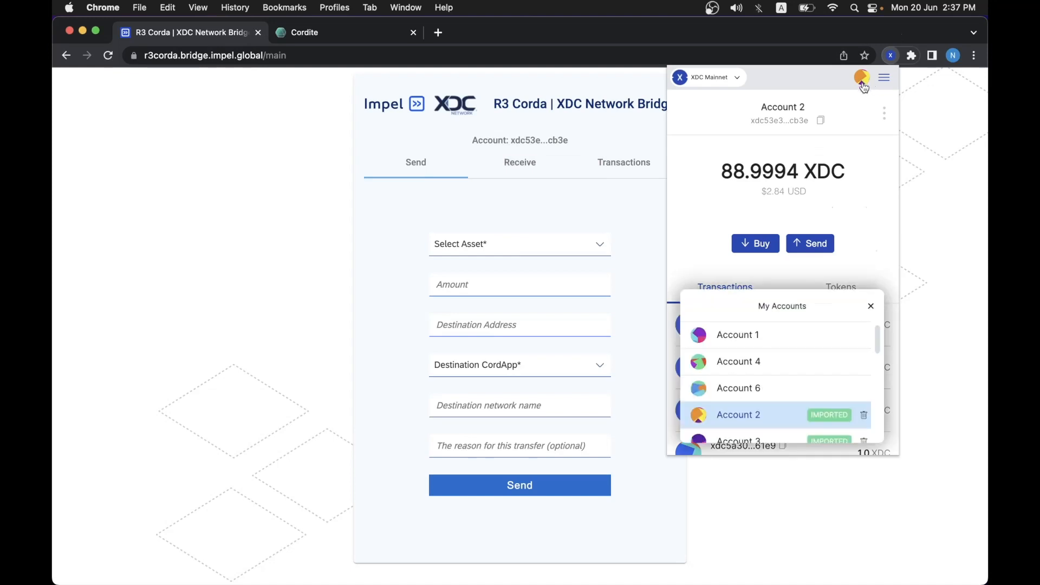
scroll(down, 3)
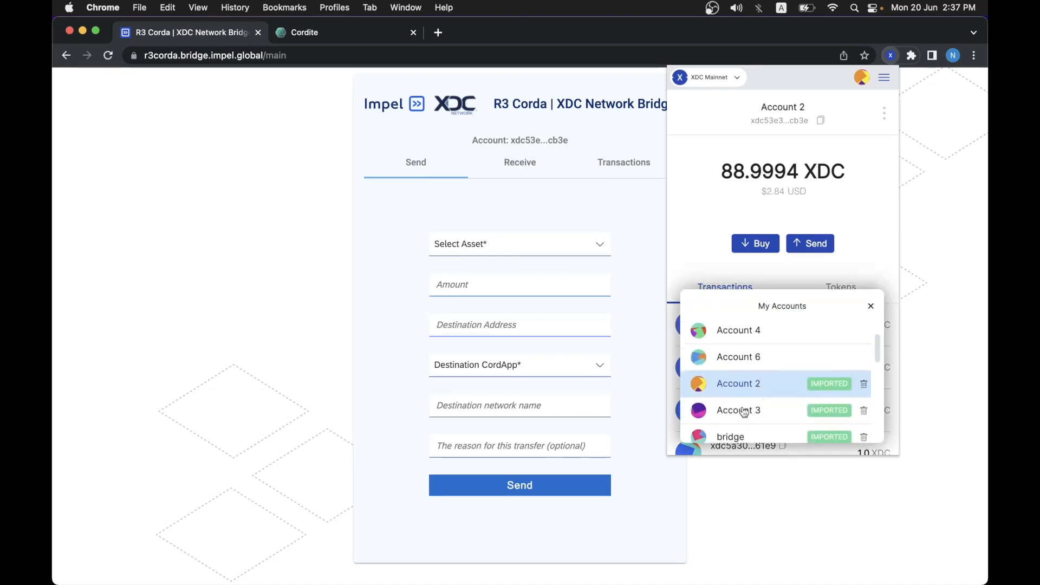
click(738, 410)
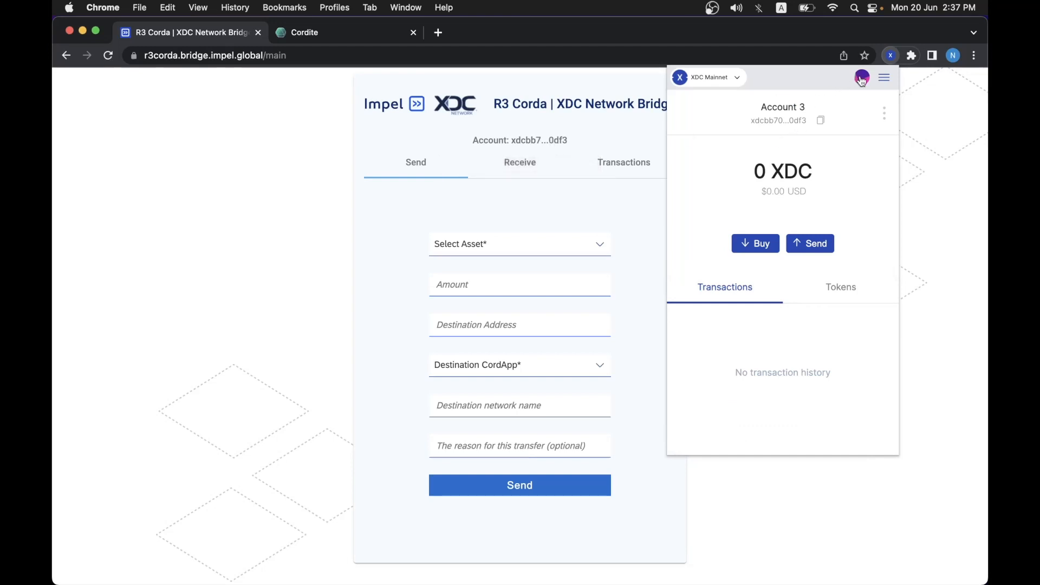
click(862, 77)
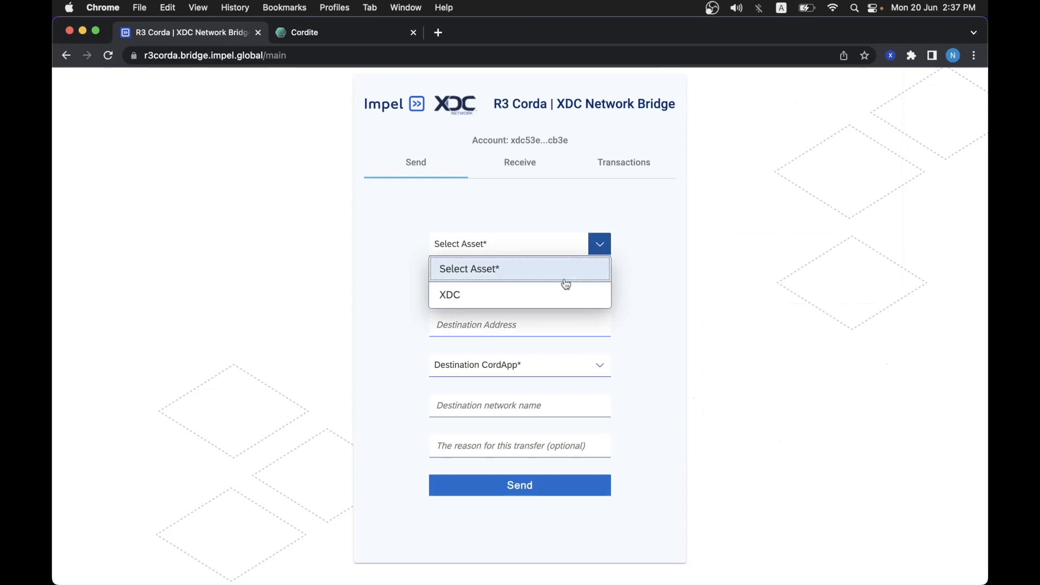
Submit 1 XDC to the plutus address on cordite, mainnet, from the bridge form.
click(449, 294)
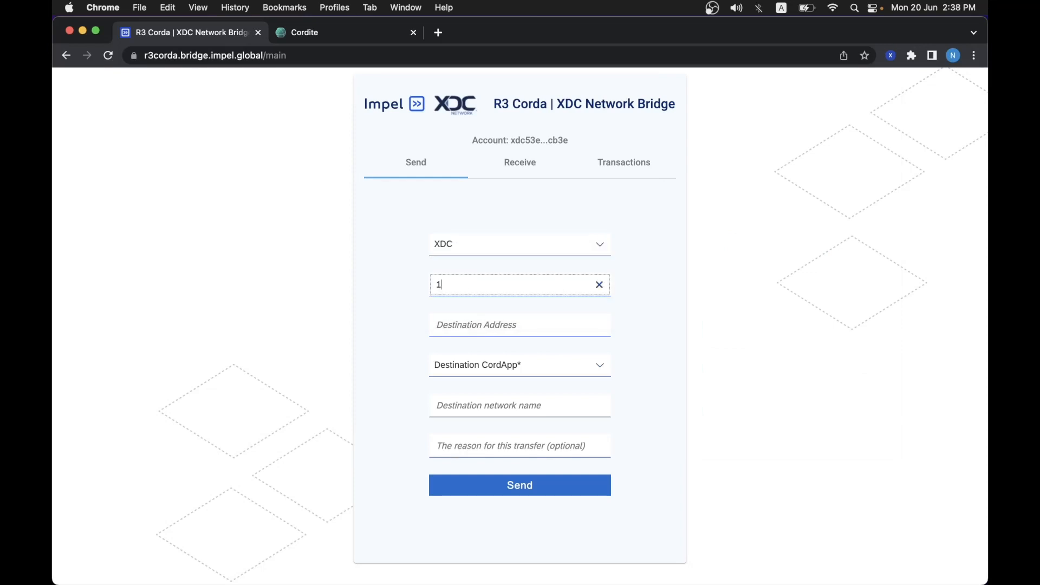
click(520, 325)
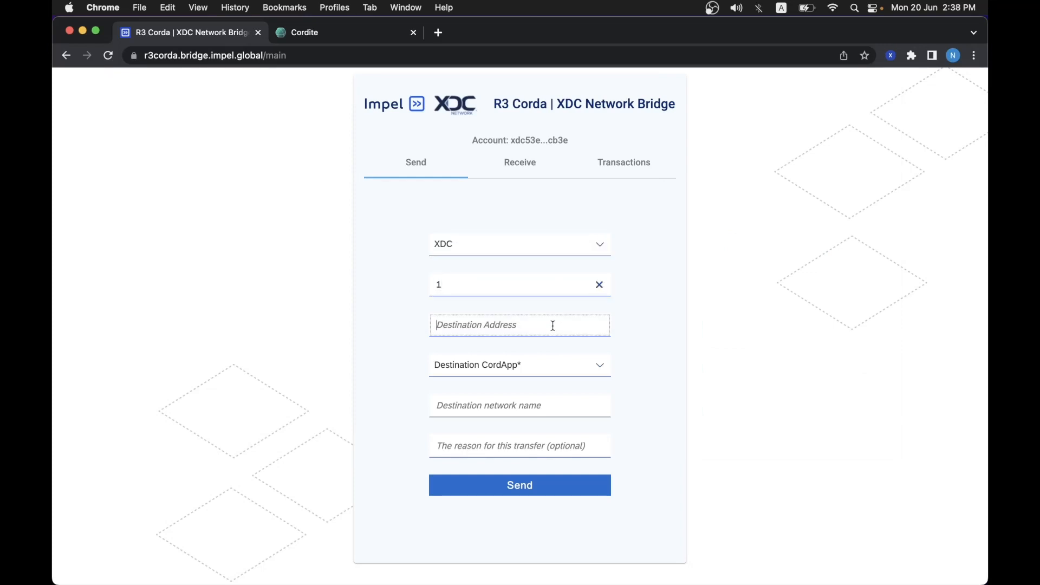
mouse_move(117, 363)
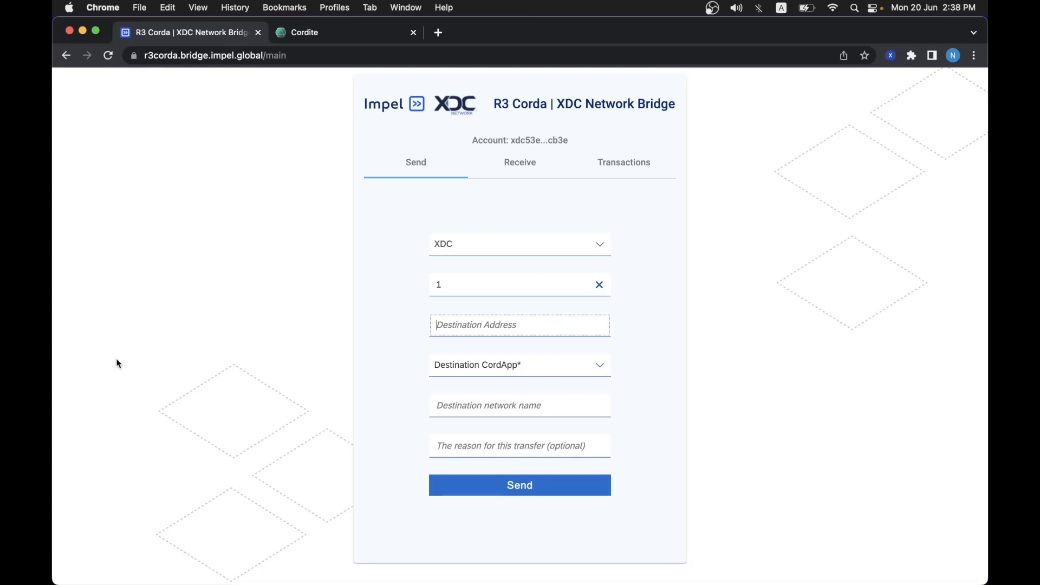
text(inFin Fintech Pte Ltd, L=Singapore,)
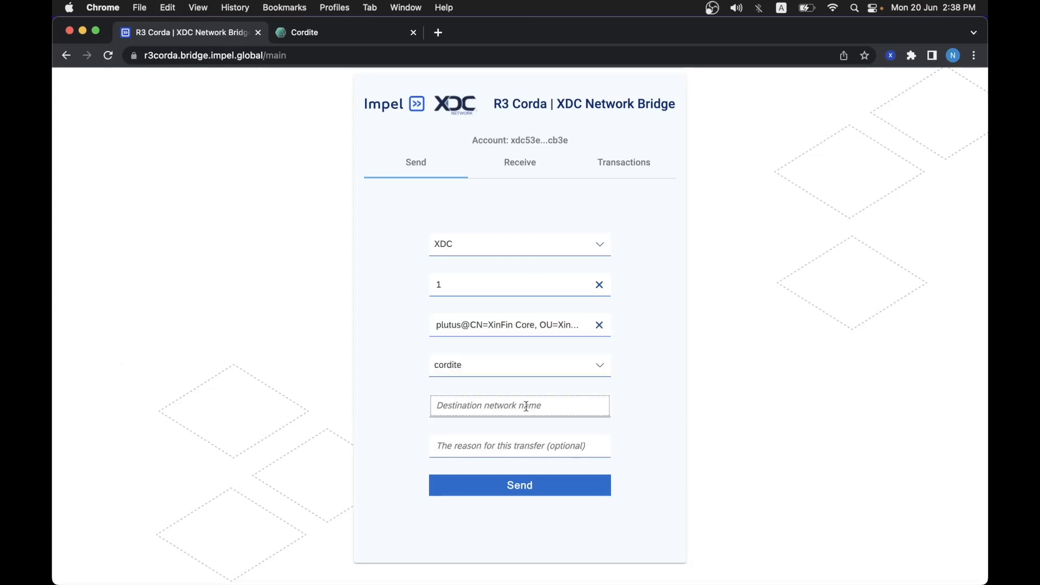
text(mainnet)
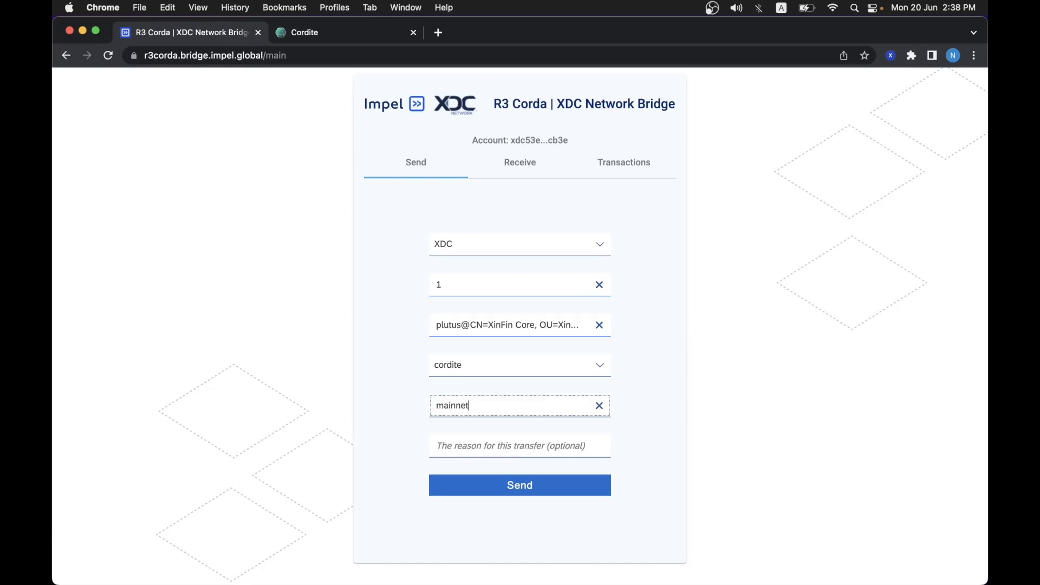
mouse_move(546, 484)
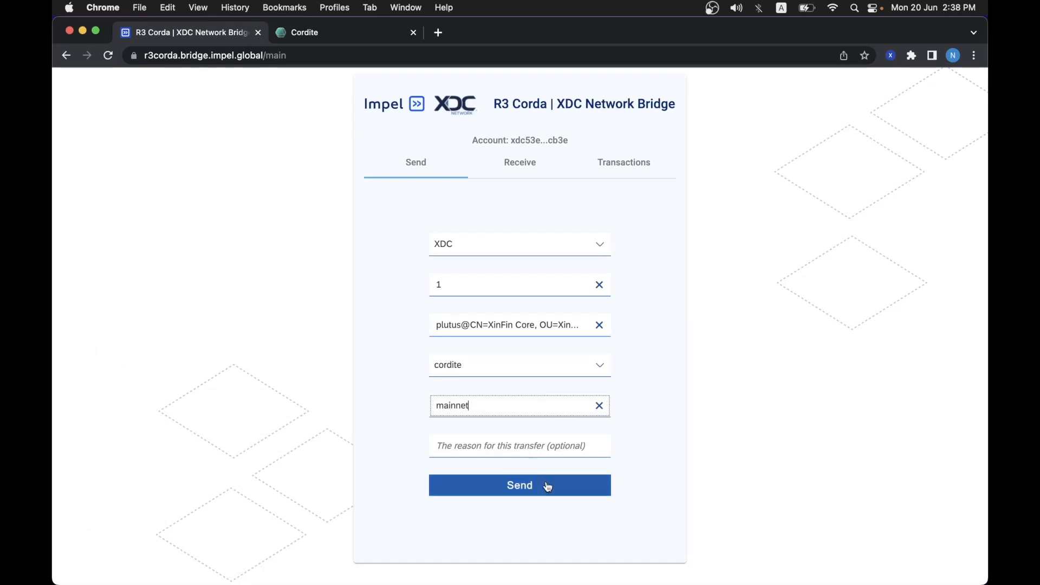
click(519, 485)
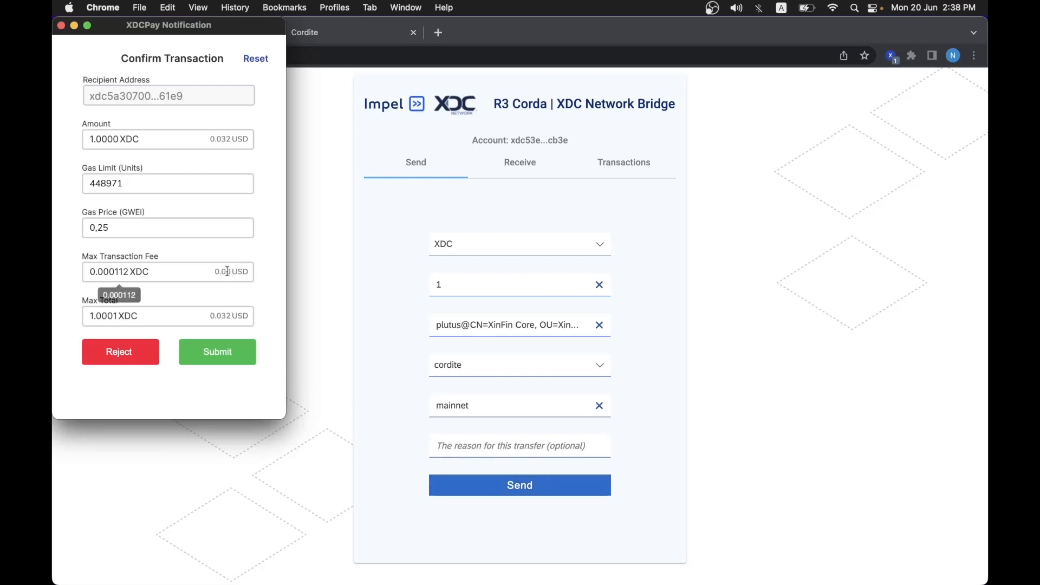
mouse_move(260, 192)
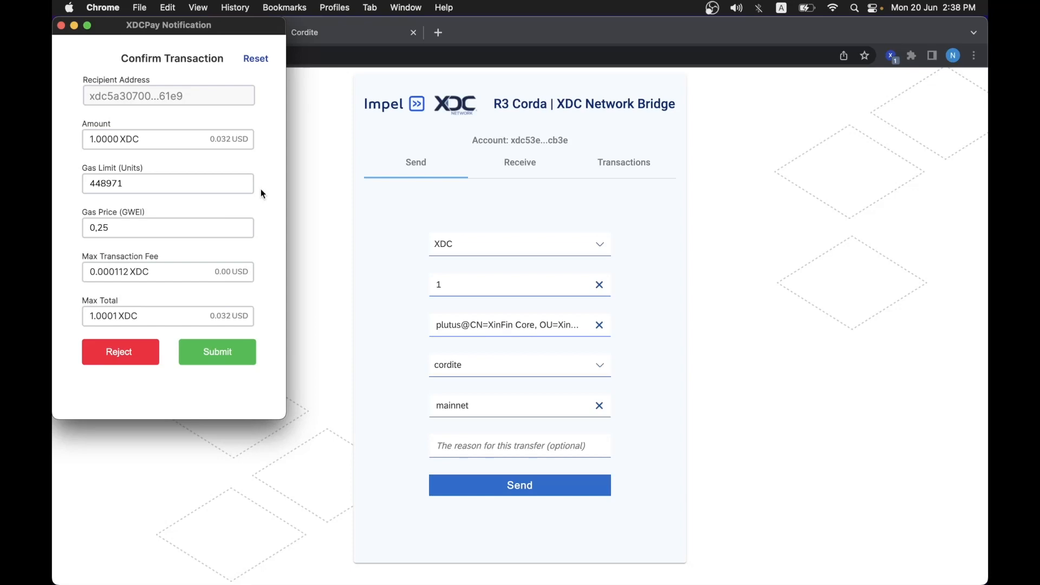
Submit the XDCPay confirmation for 1.0001 XDC total.
click(216, 351)
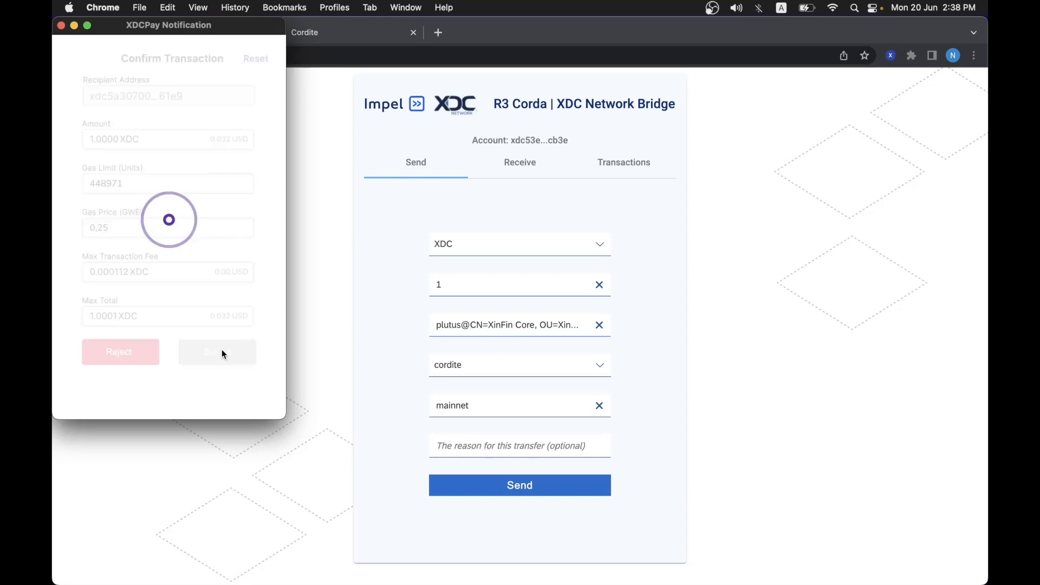
Verify plutus shows 9.999 XDC and XDCPay lists the new 1.0 XDC transaction.
click(216, 352)
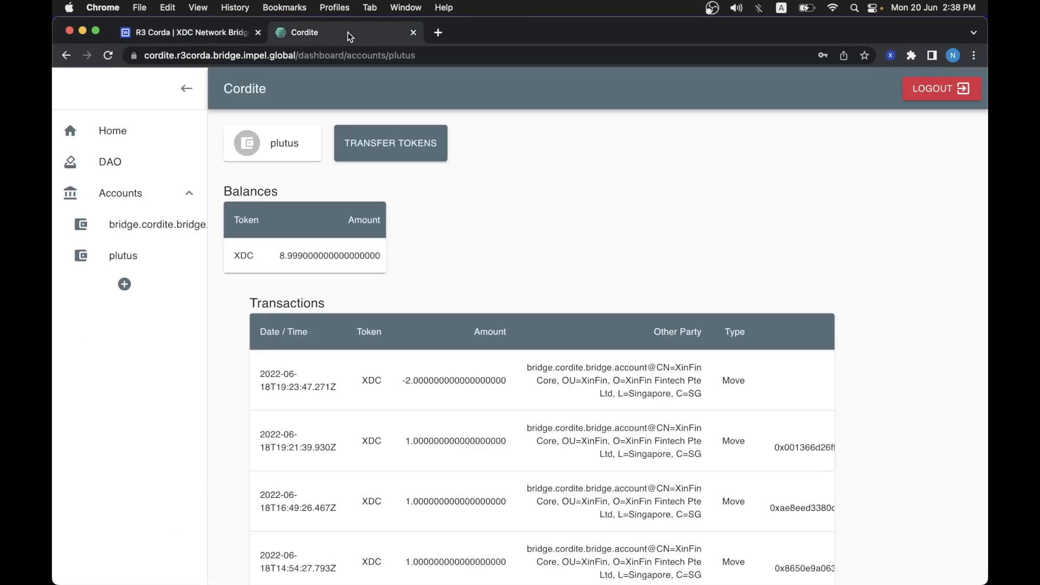
mouse_move(843, 55)
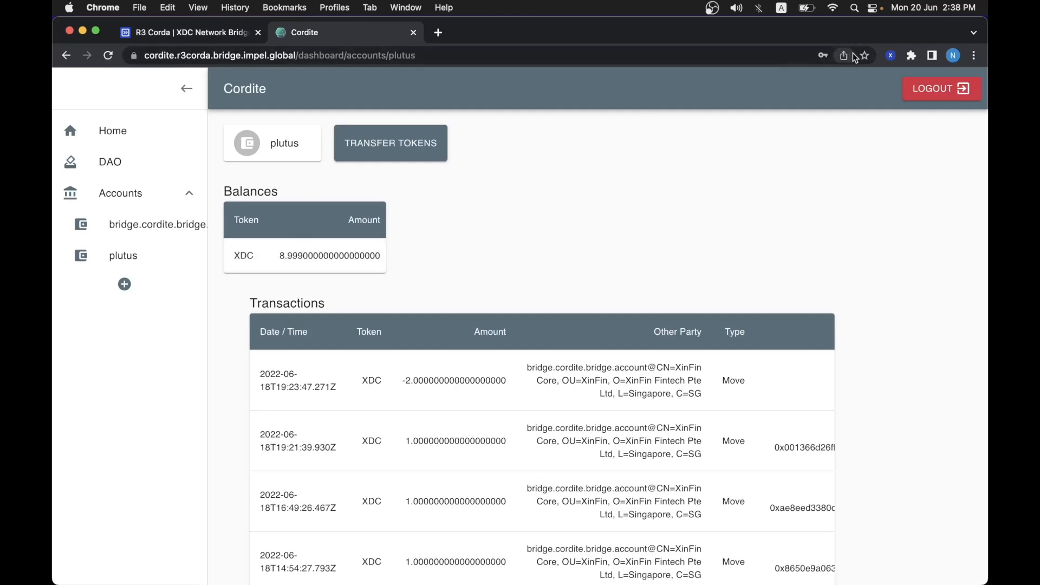
click(890, 55)
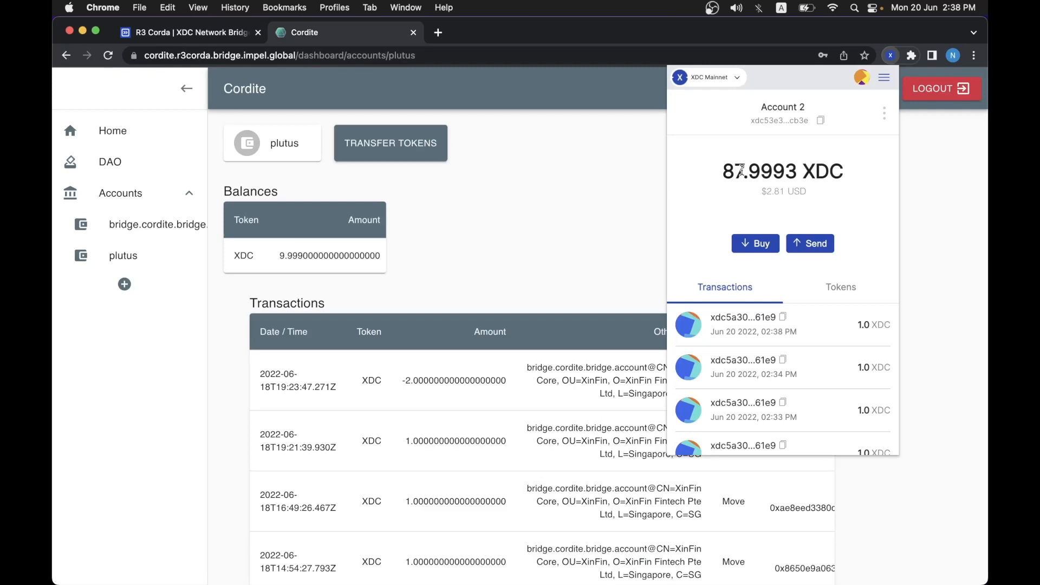
mouse_move(283, 258)
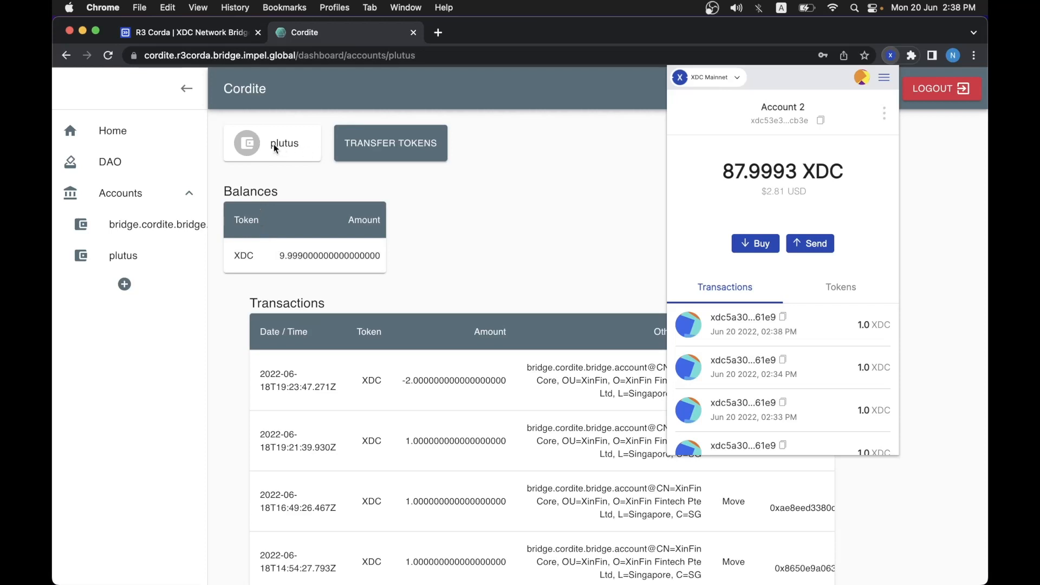
Inspect the latest 1 XDC send in bridge history, showing COMPLETED on cordite mainnet.
click(186, 32)
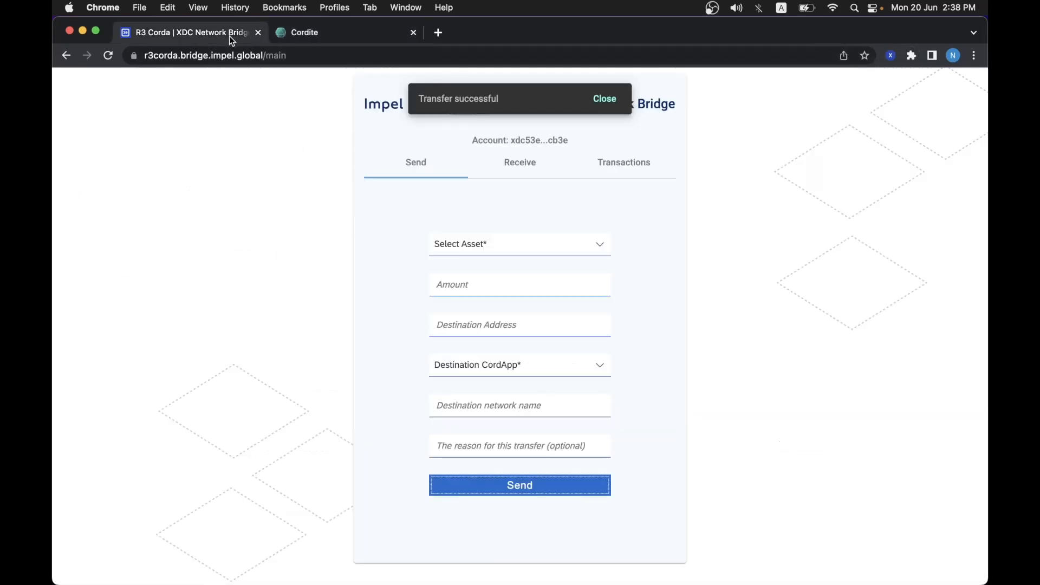
click(623, 162)
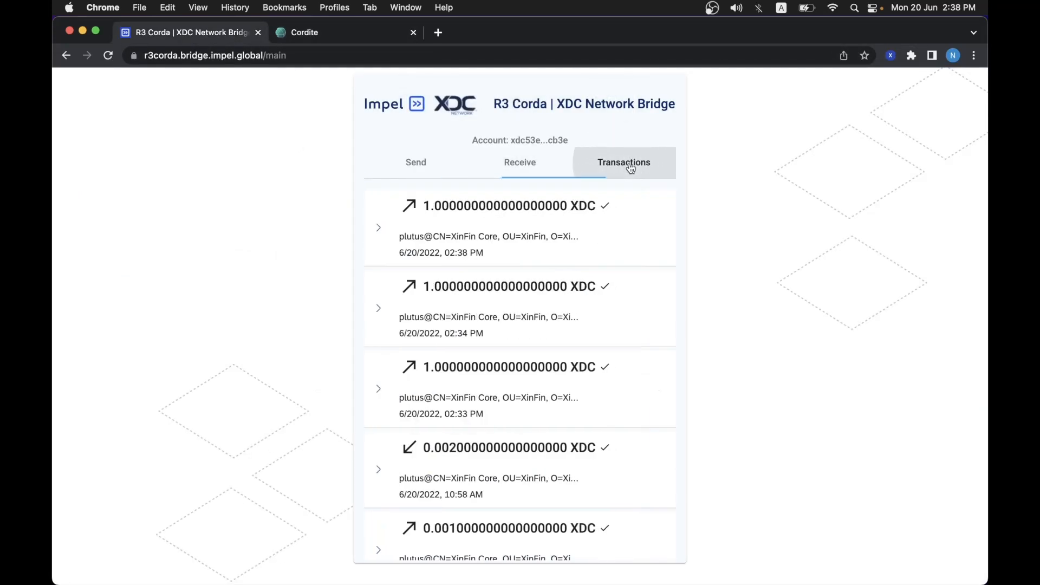
click(378, 227)
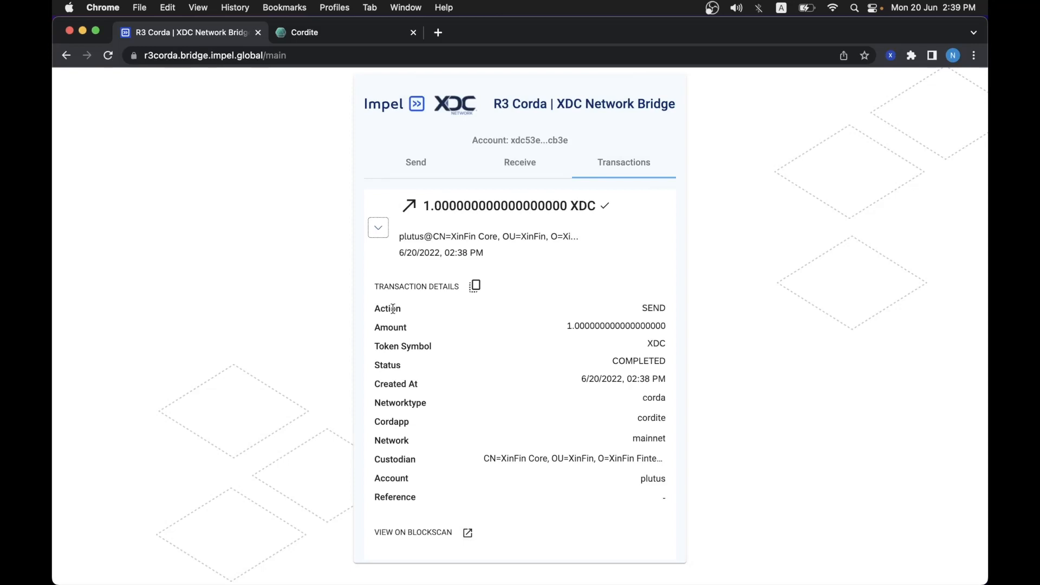
mouse_move(722, 86)
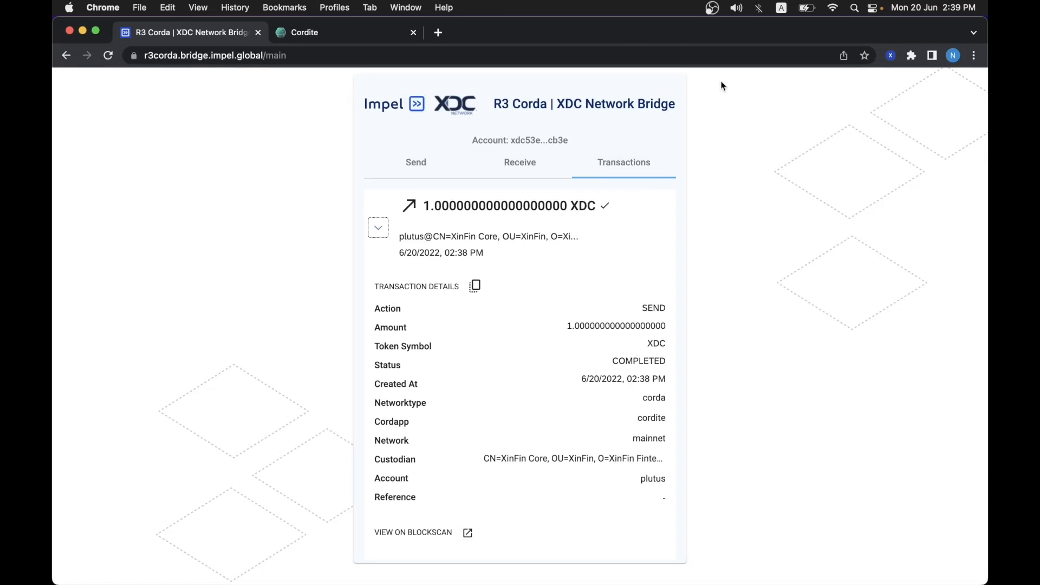
mouse_move(391, 229)
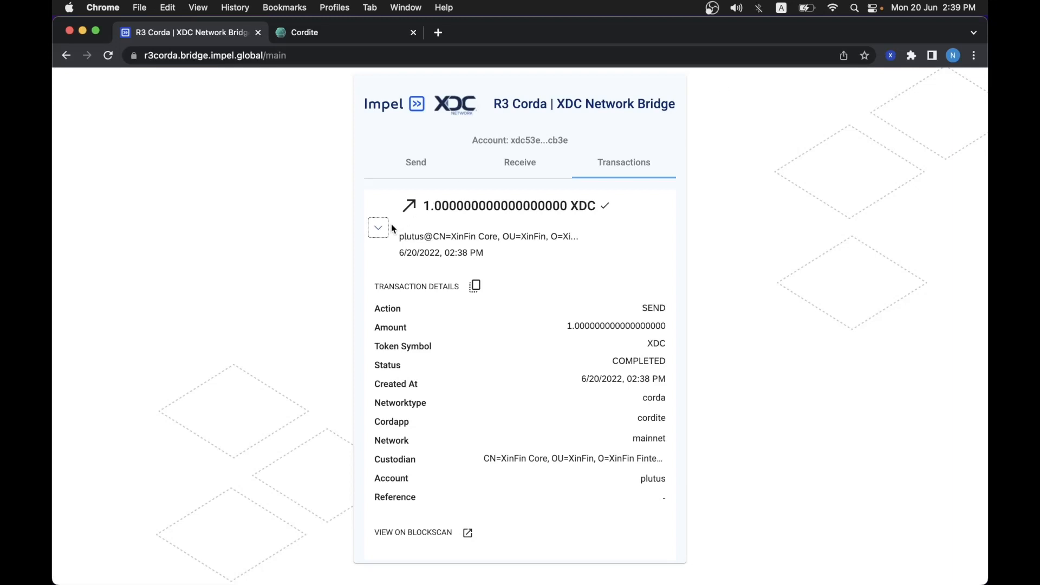
click(378, 227)
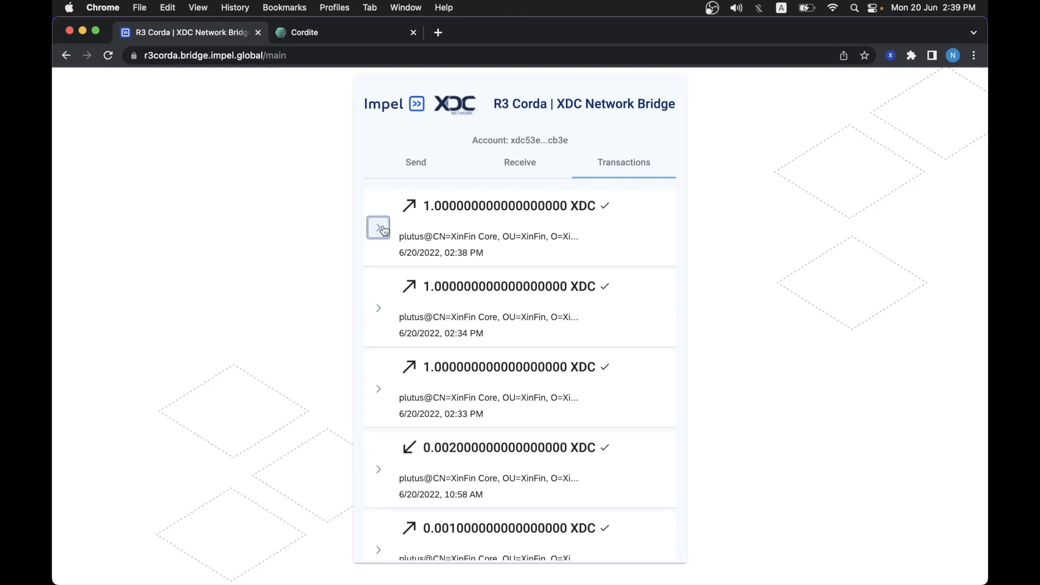
mouse_move(538, 166)
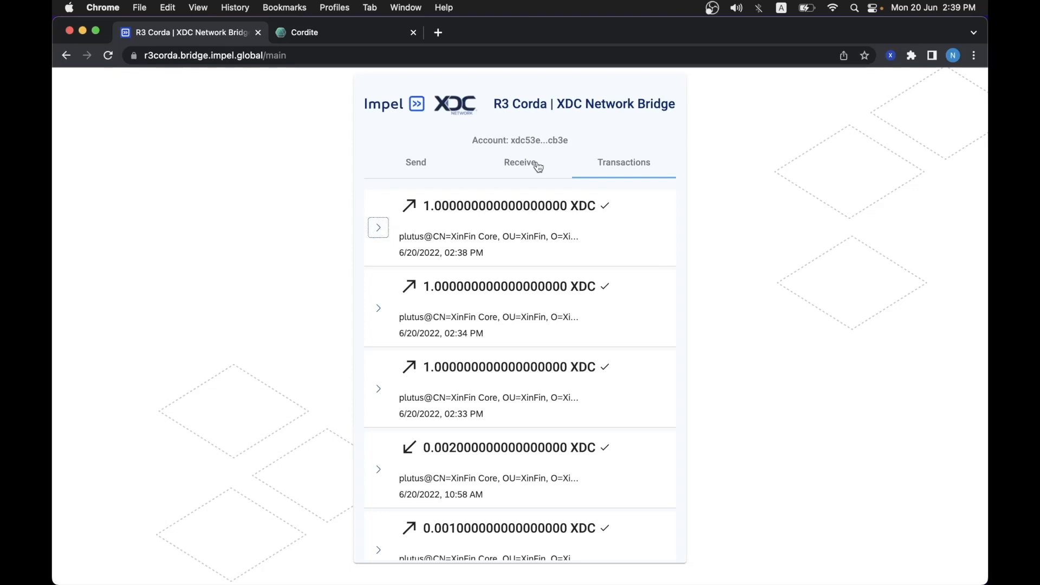
Submit a 2 XDC receive from plutus on cordite after checking wallet and Cordite balances.
click(520, 162)
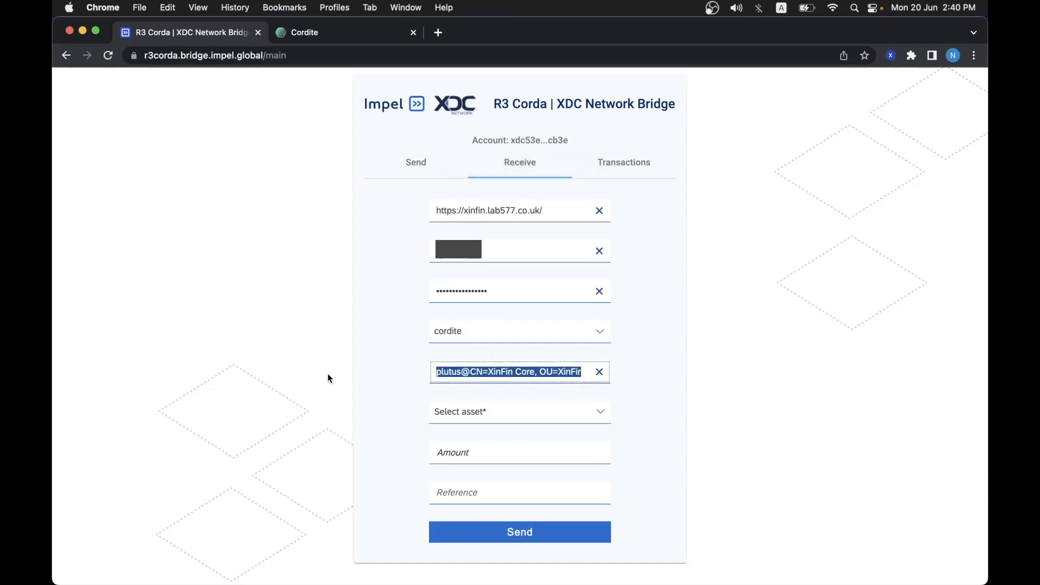
mouse_move(531, 140)
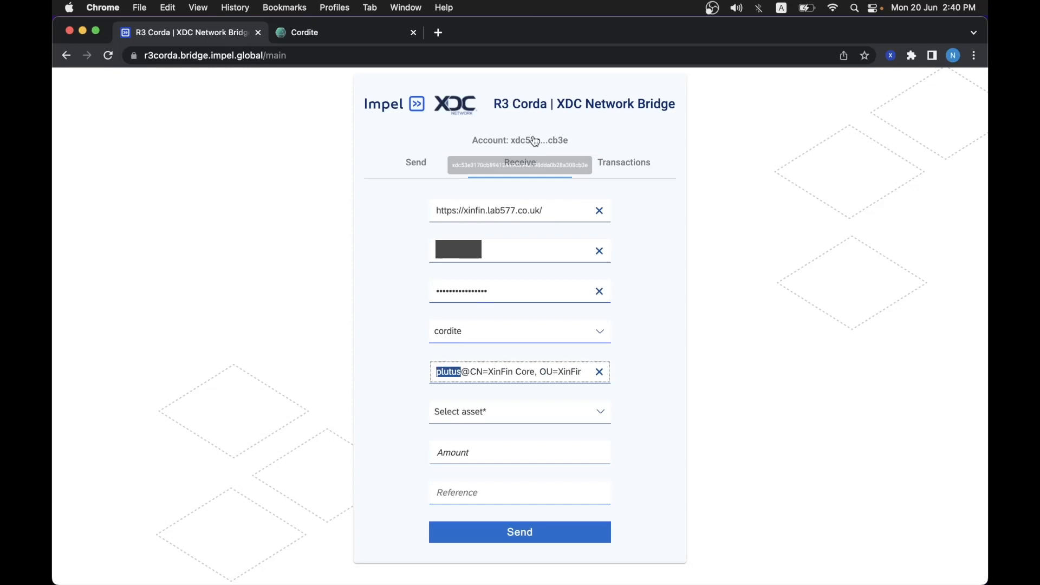
click(890, 55)
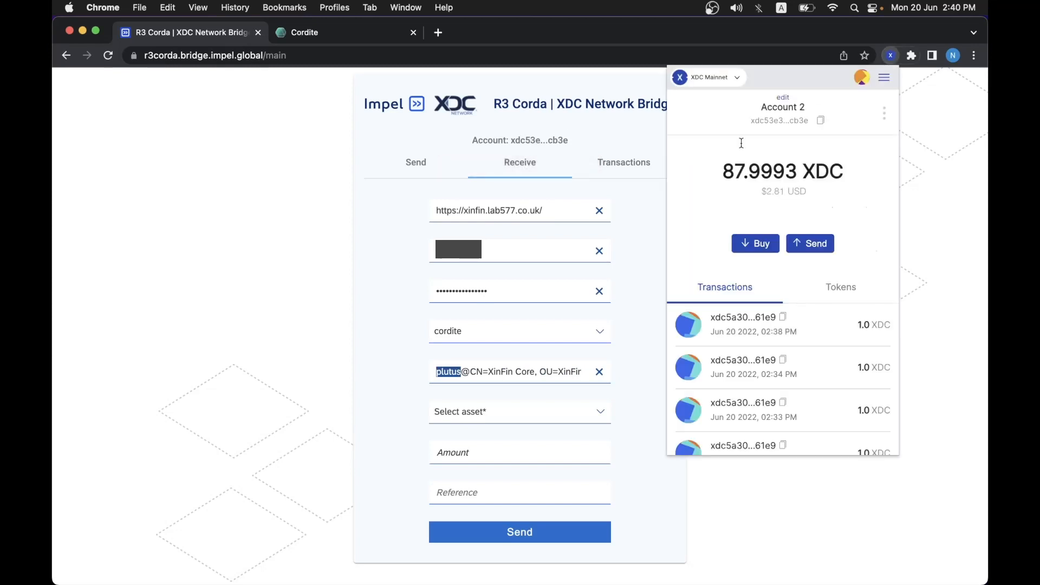
click(368, 316)
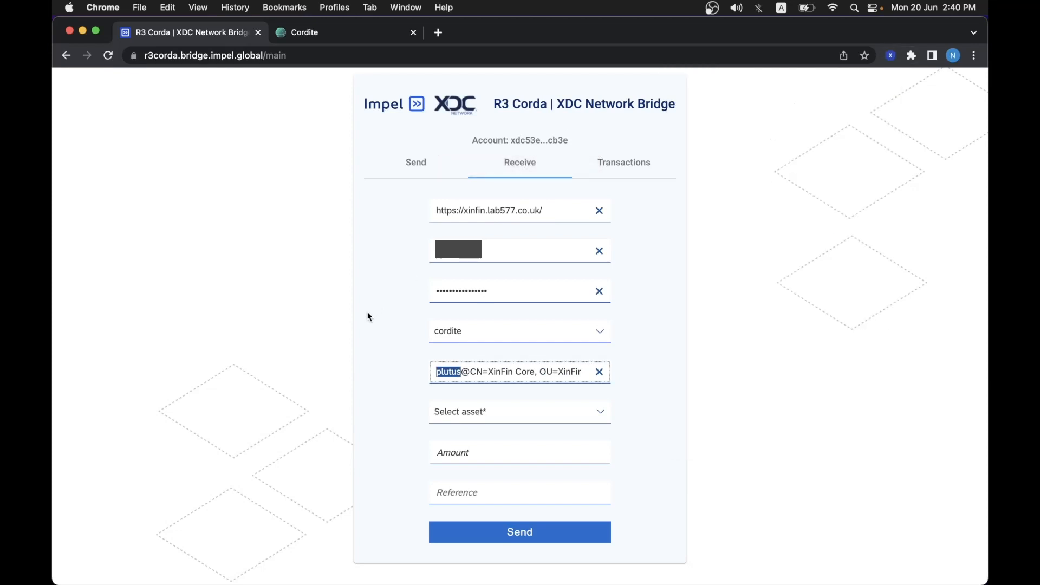
click(520, 411)
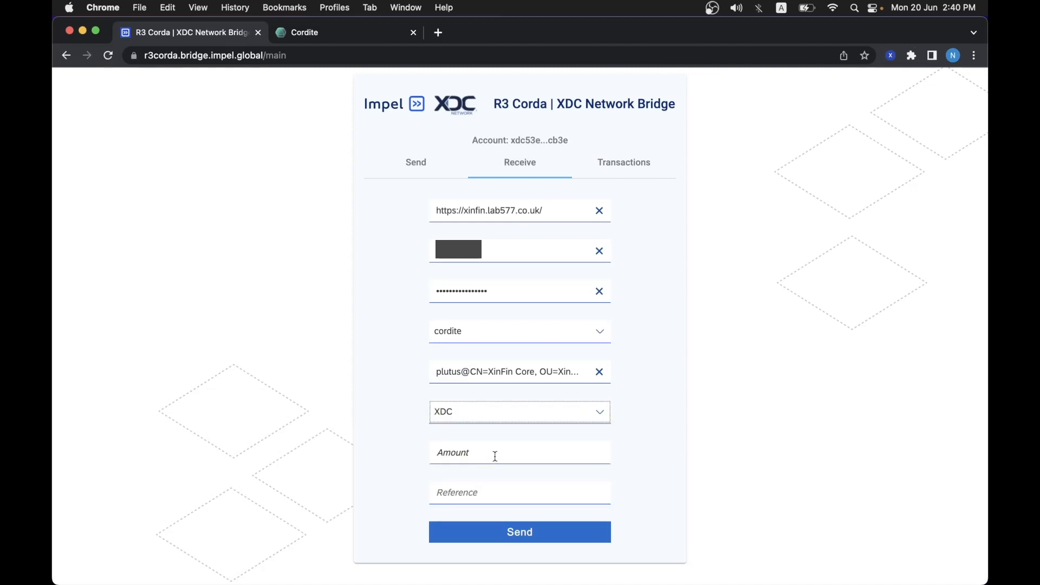
text(2)
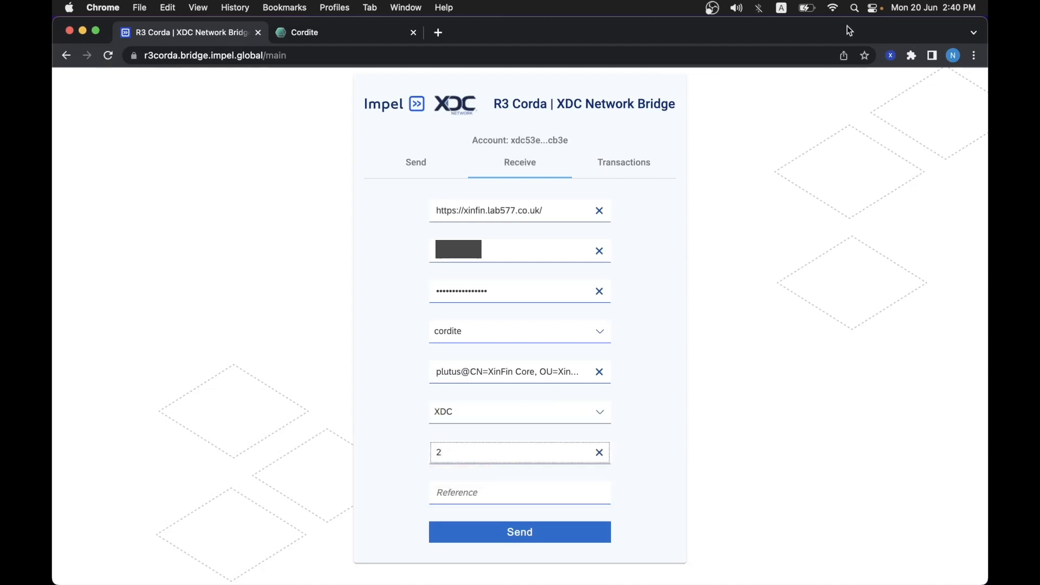
click(889, 56)
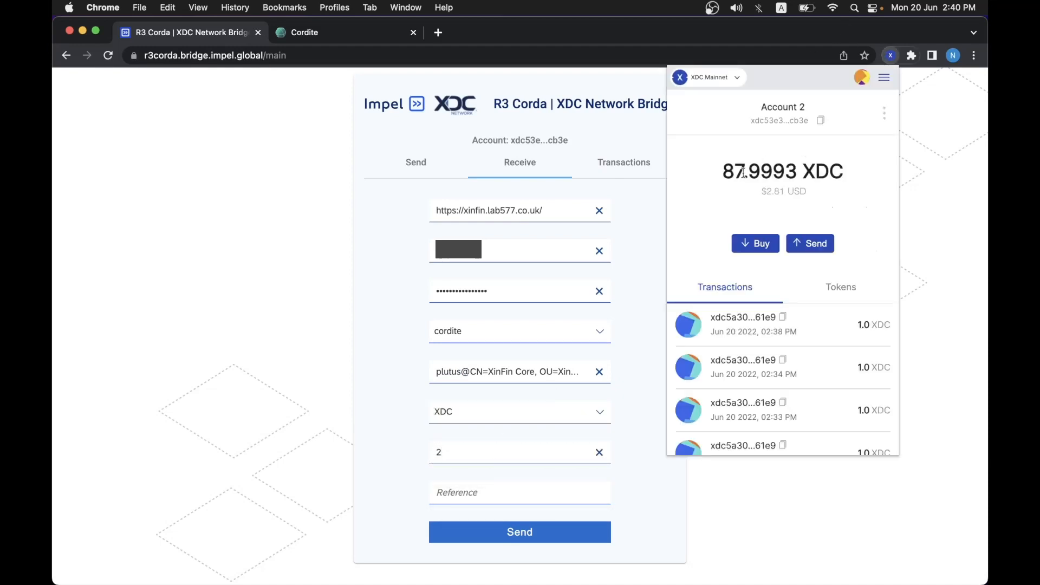
click(305, 32)
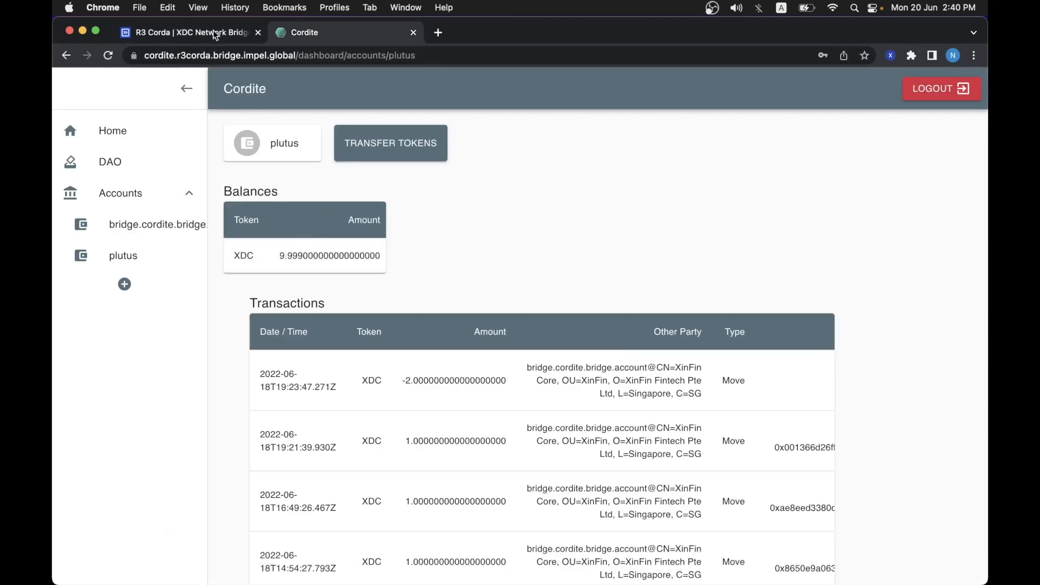
click(189, 32)
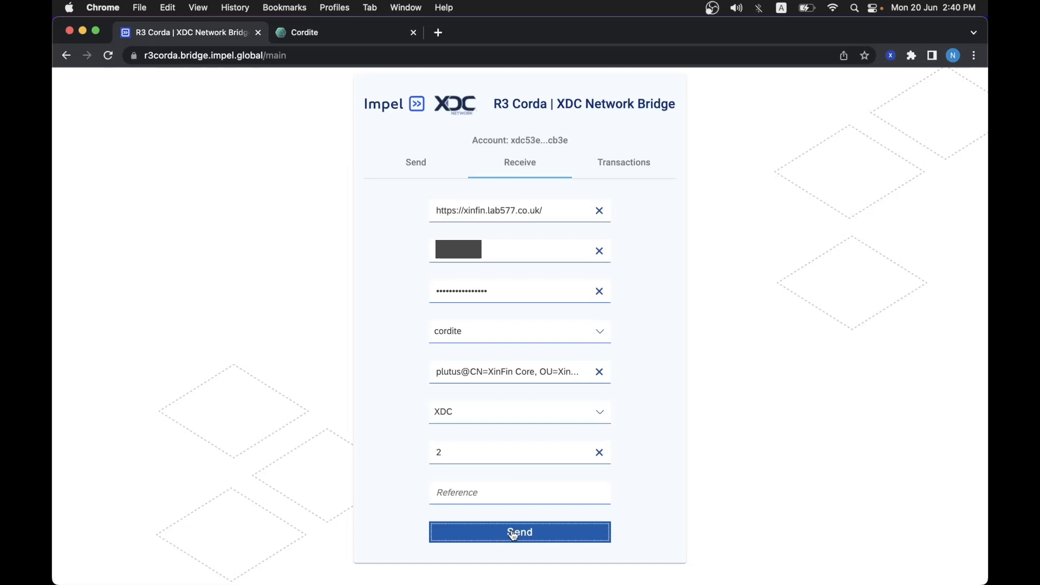
click(520, 532)
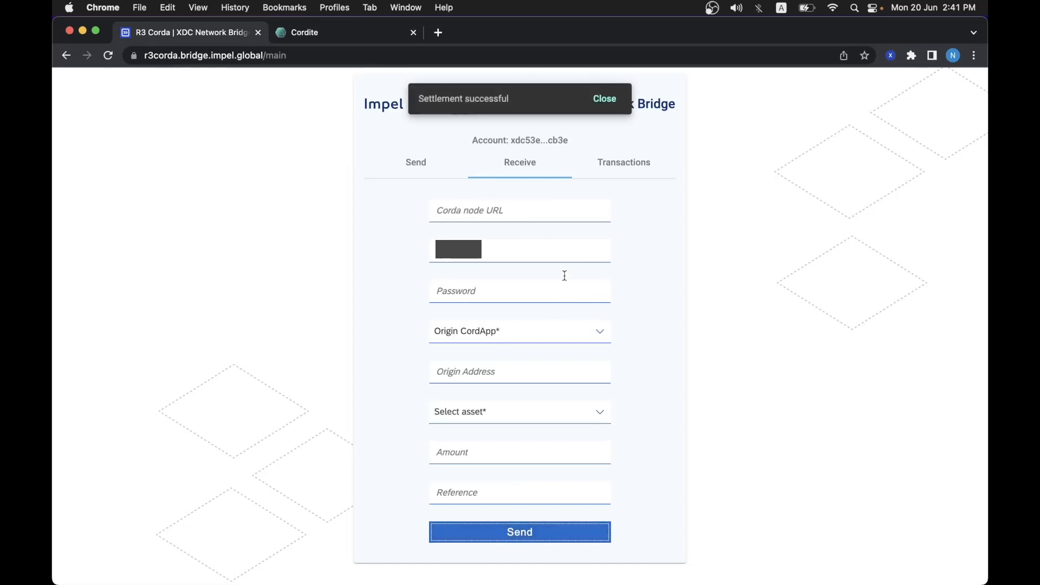
click(604, 98)
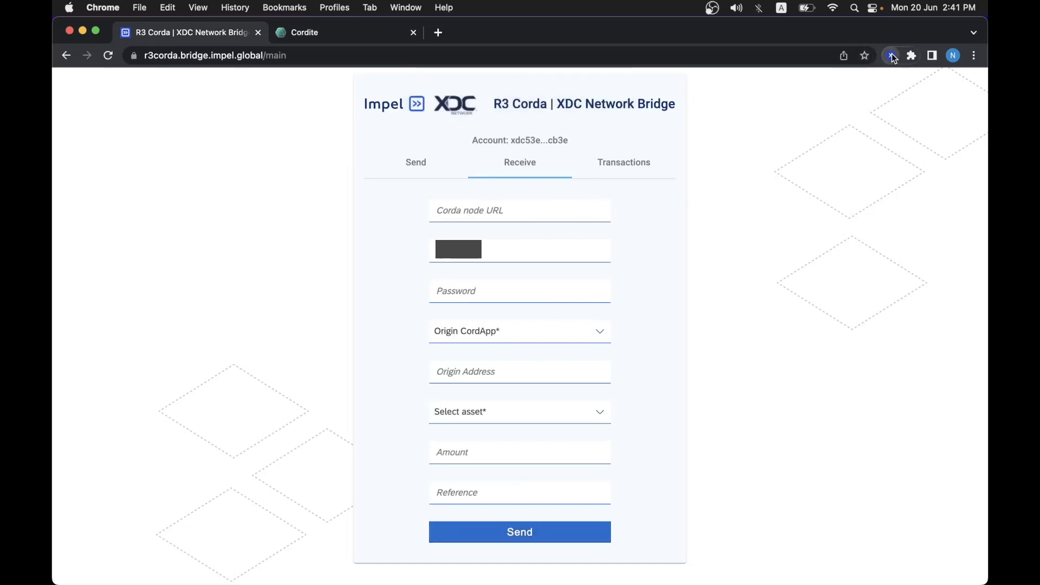
click(890, 55)
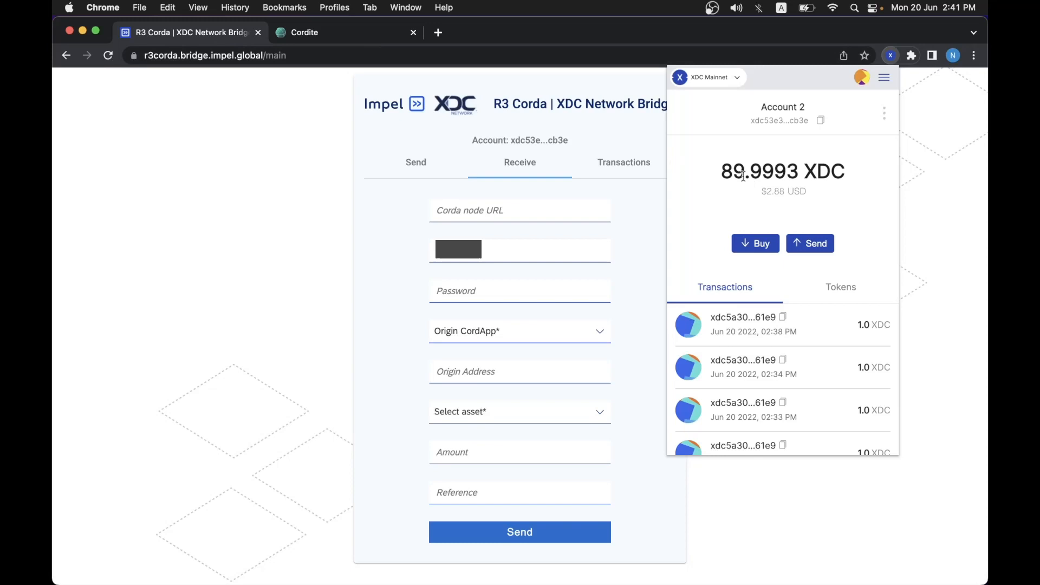
click(304, 32)
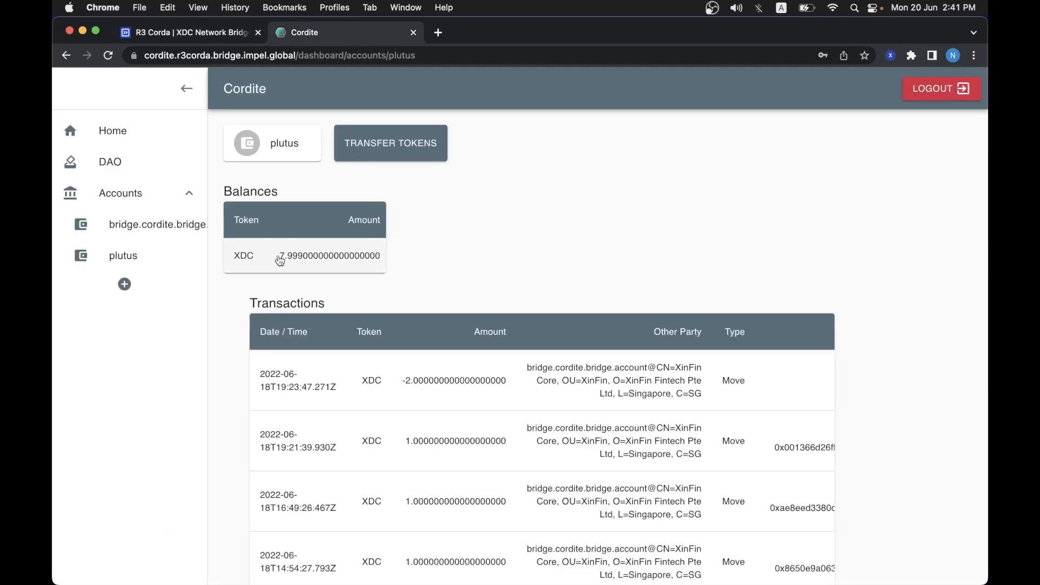
click(189, 32)
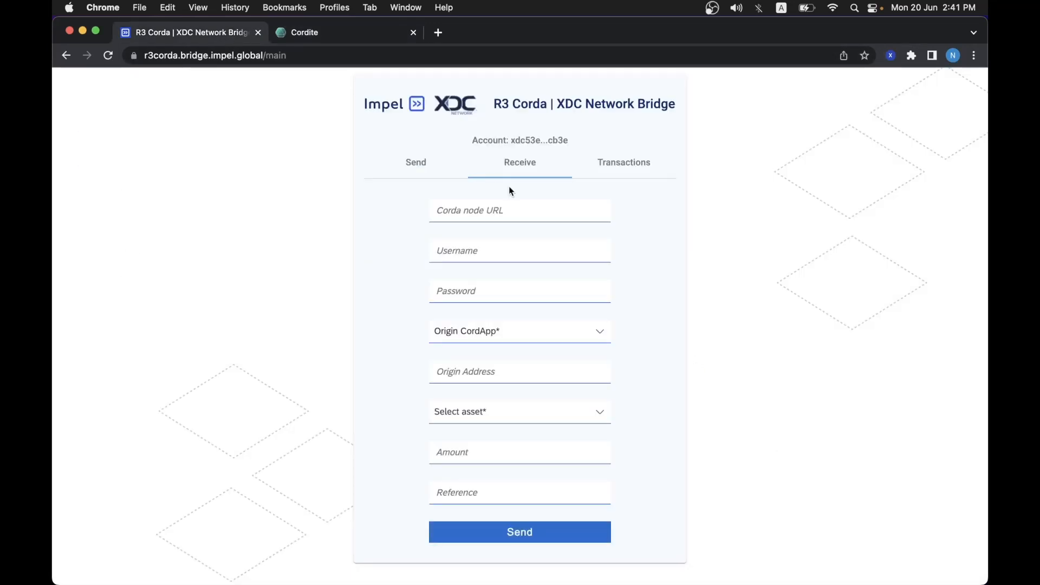
Expand the top 2 XDC receive and view it on XinFinScan with Success status.
click(623, 162)
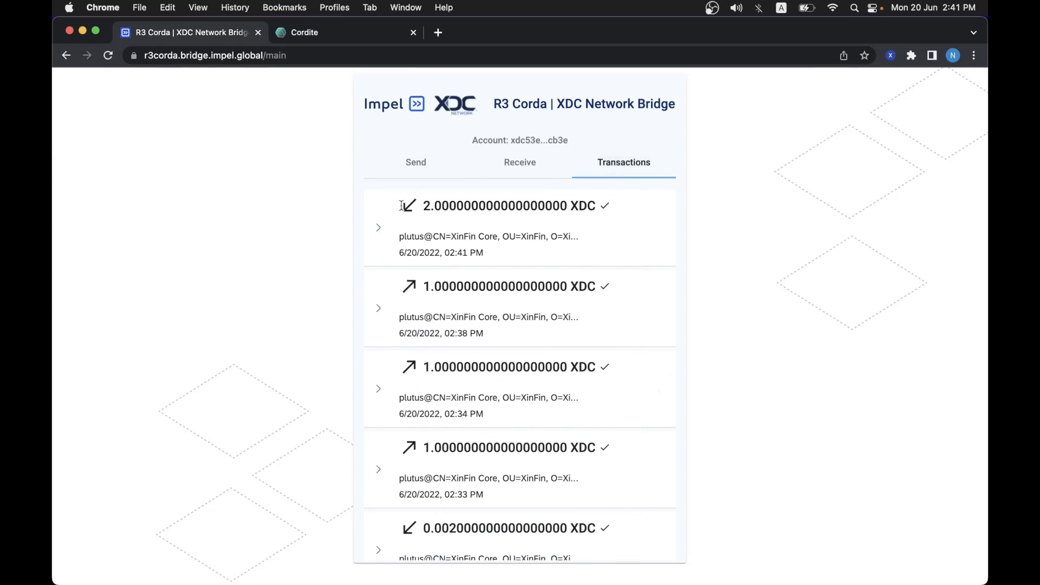
mouse_move(390, 227)
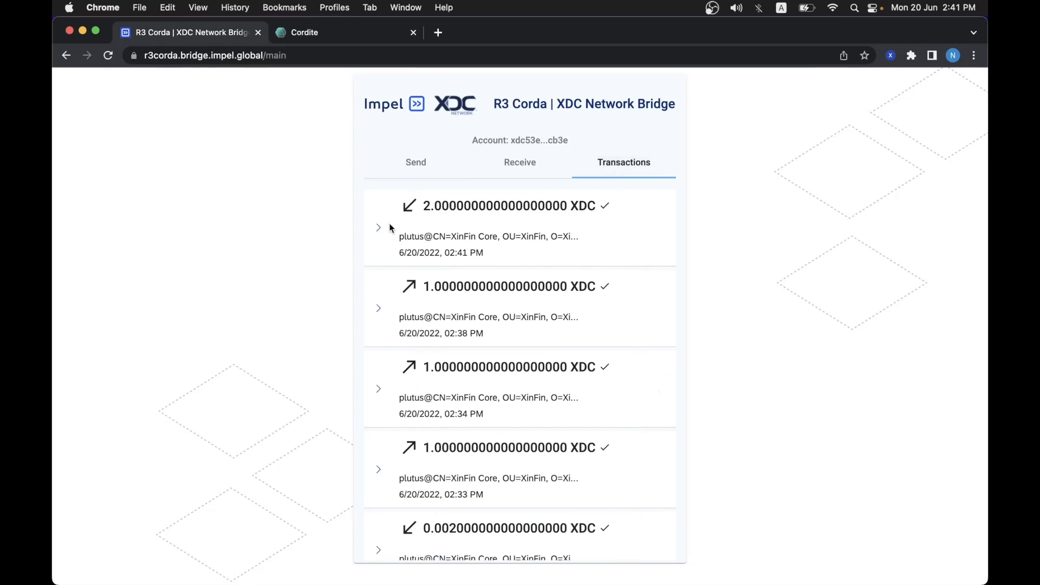
click(378, 228)
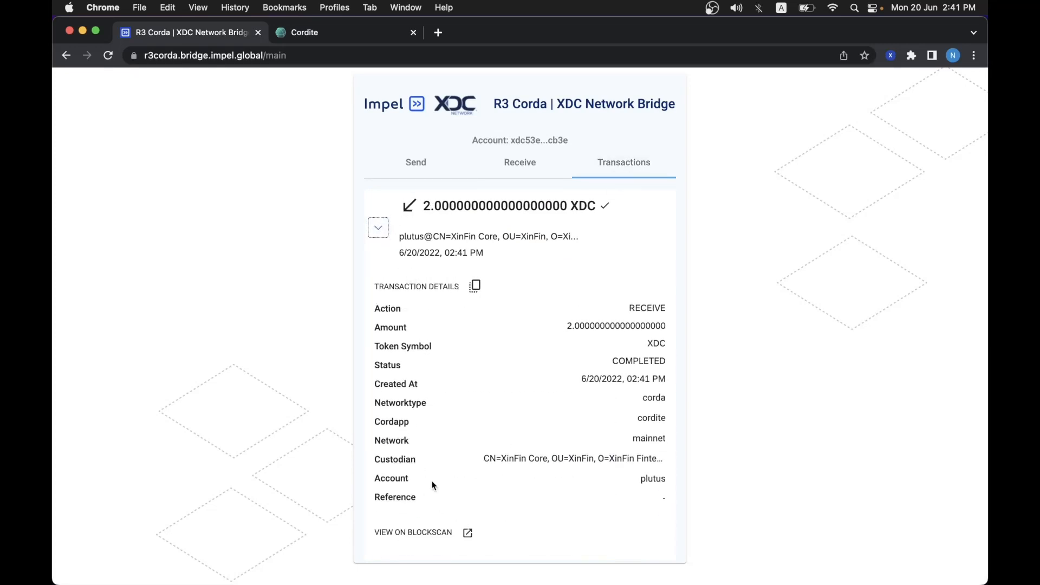
click(413, 531)
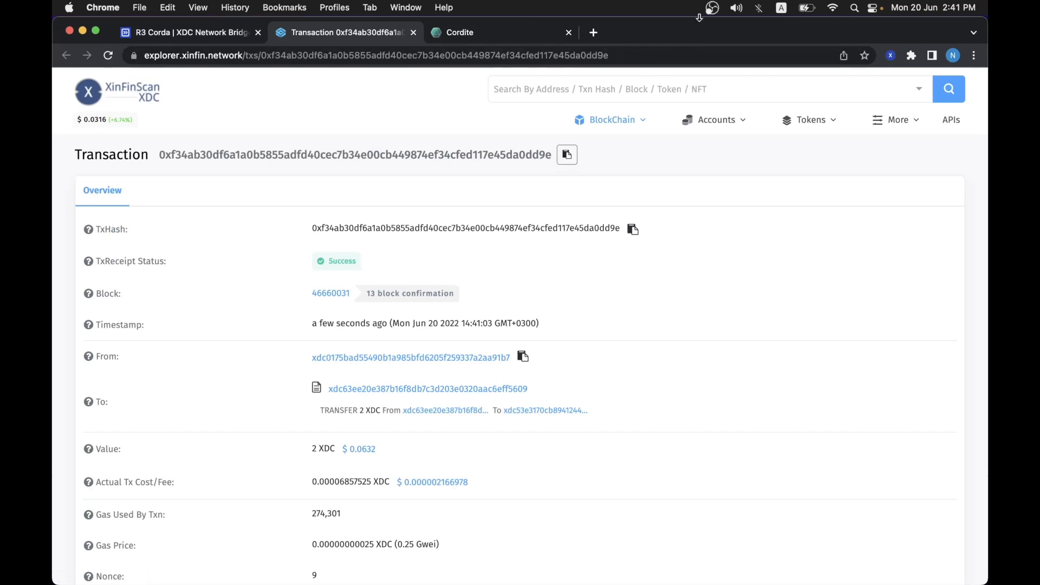
mouse_move(727, 89)
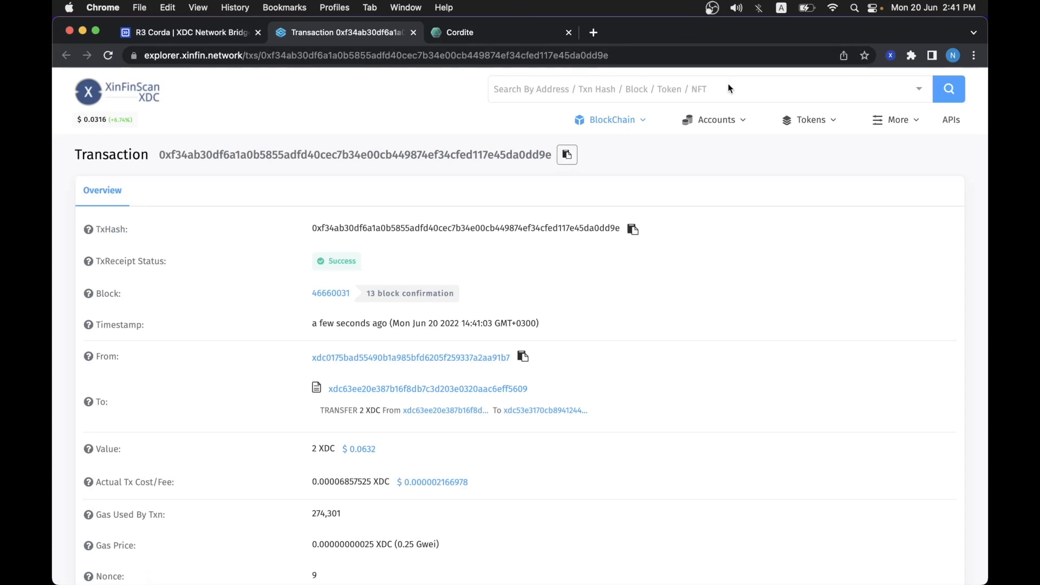